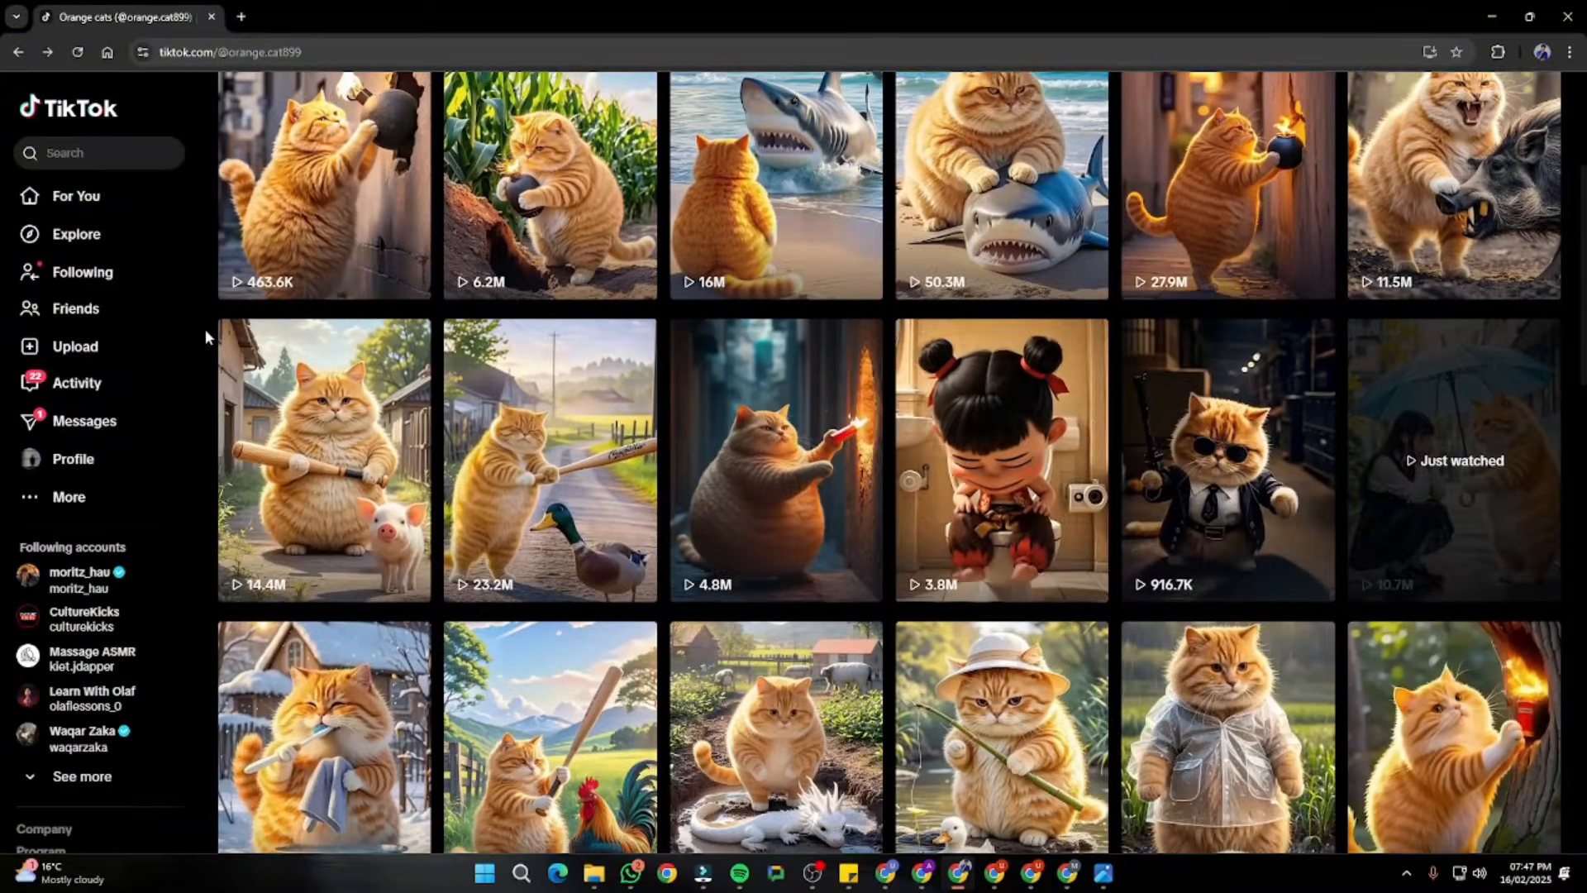
Choose the 2:3 tall portrait aspect ratio for the Flux image generator
scroll("down", 3)
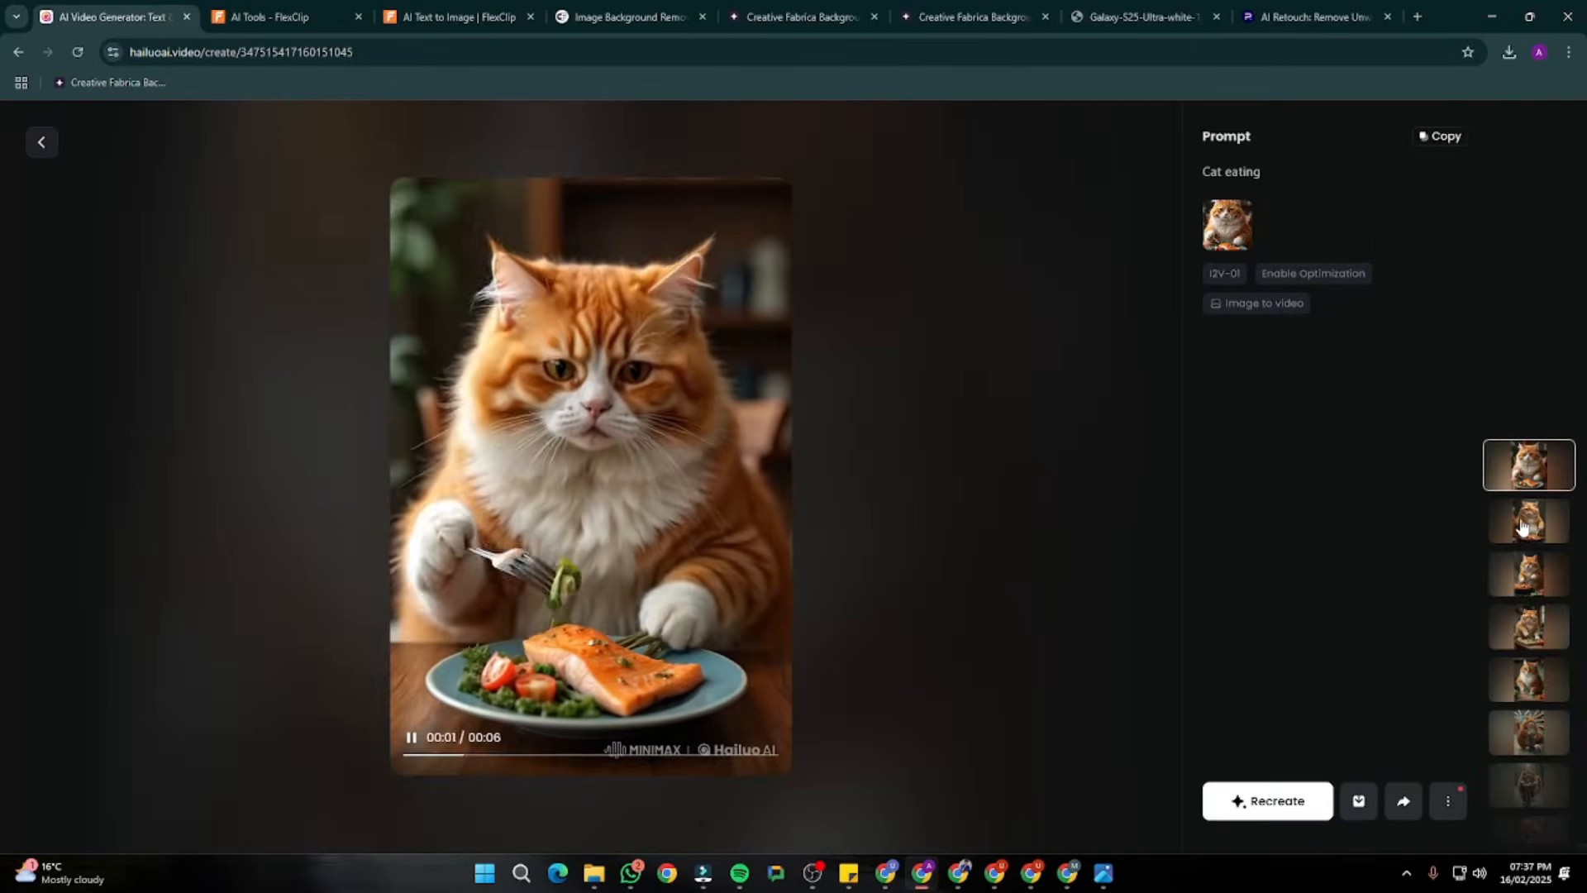
left_click(1528, 472)
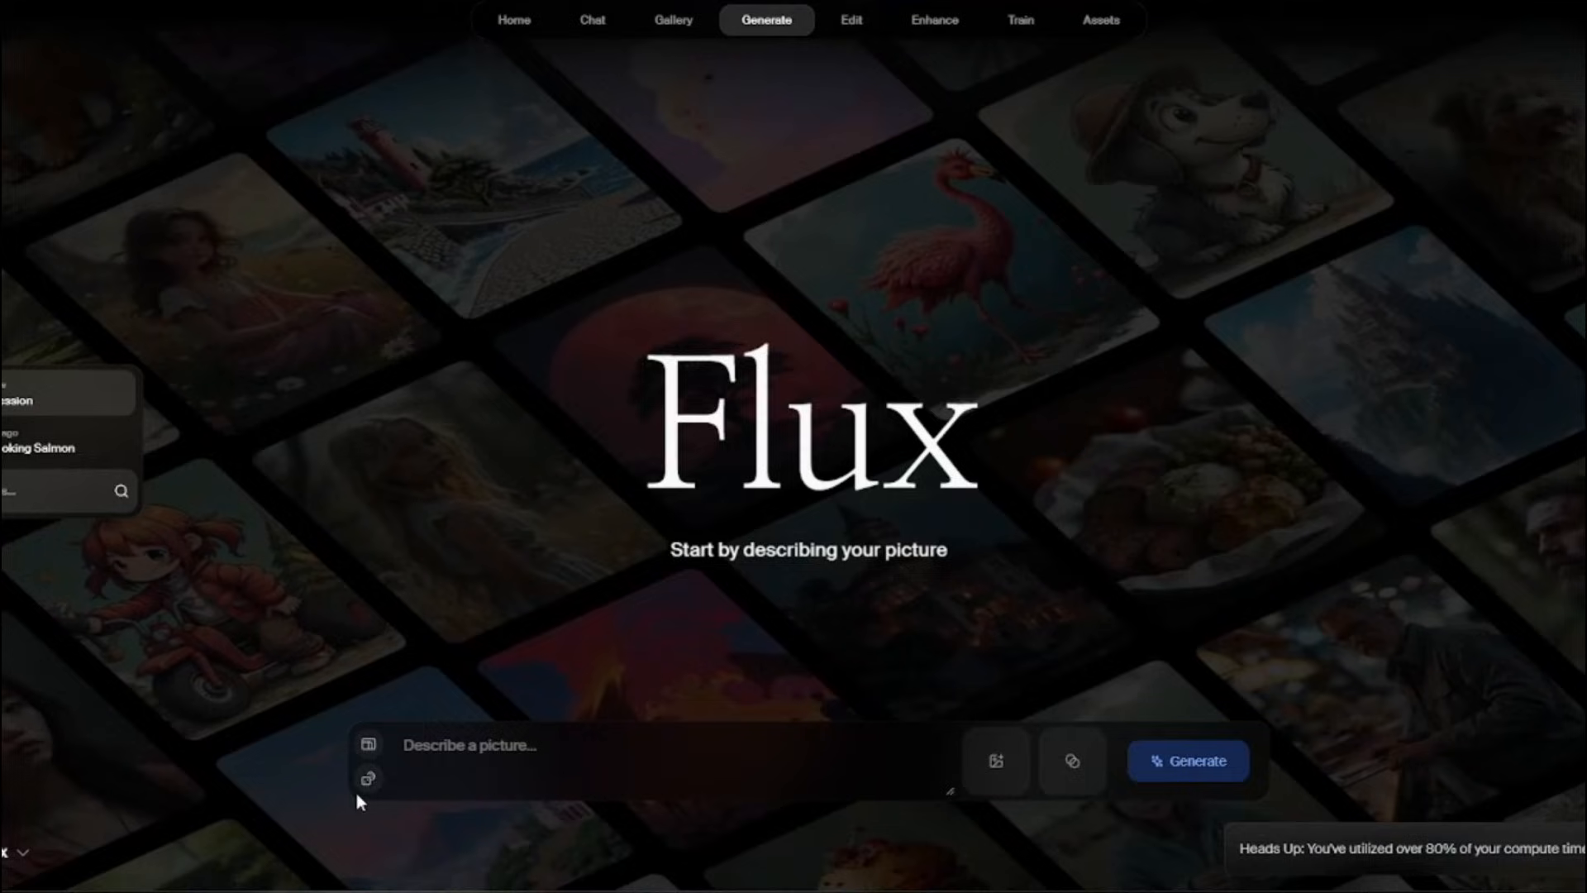
left_click(369, 744)
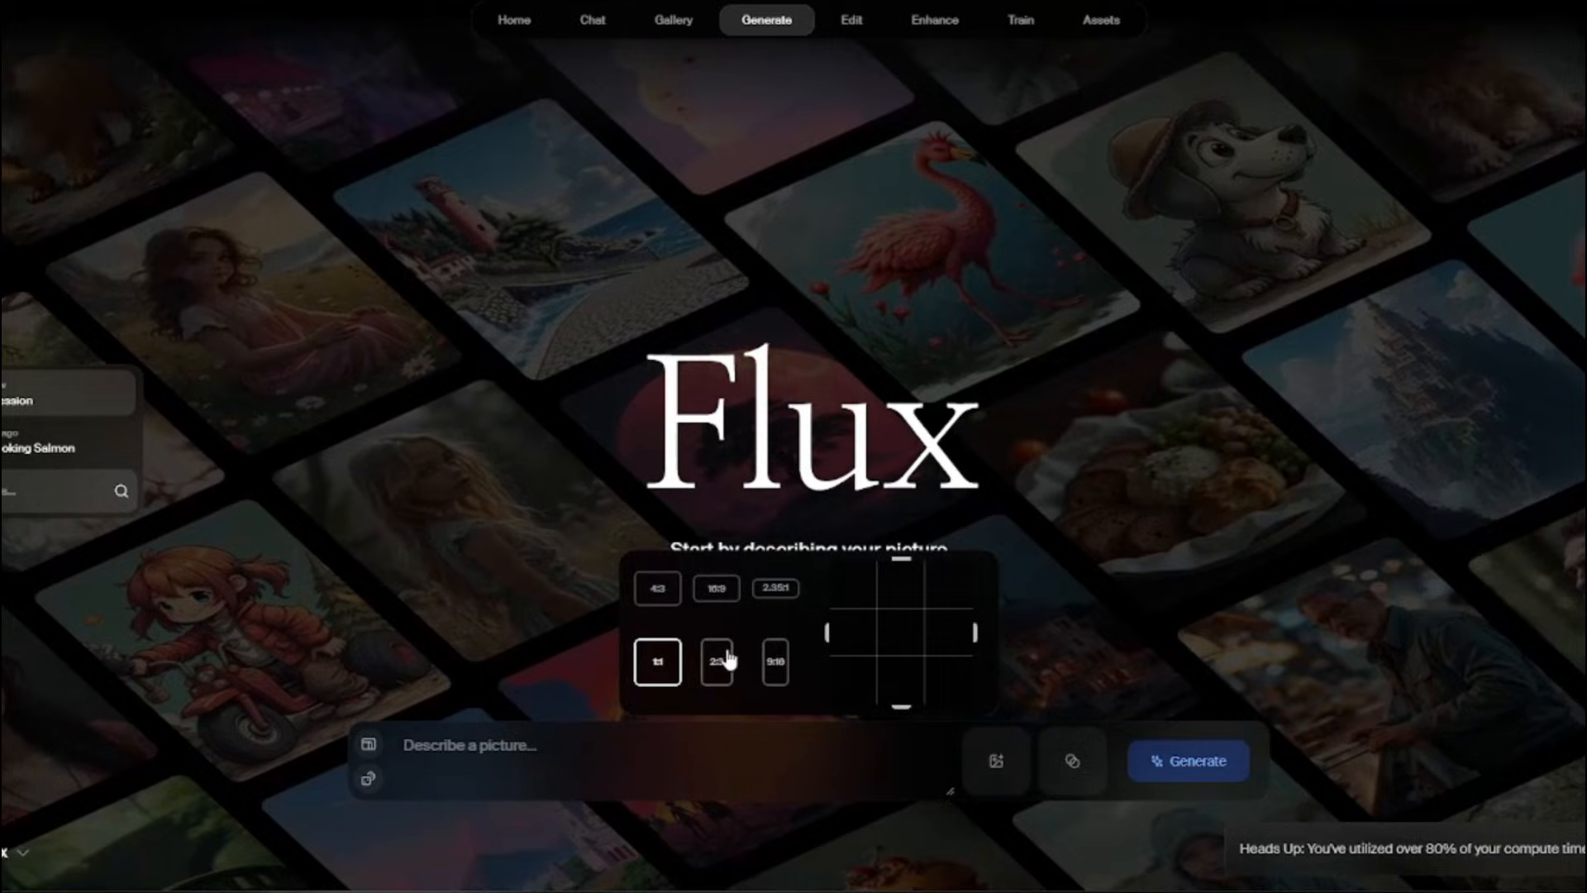
left_click(714, 663)
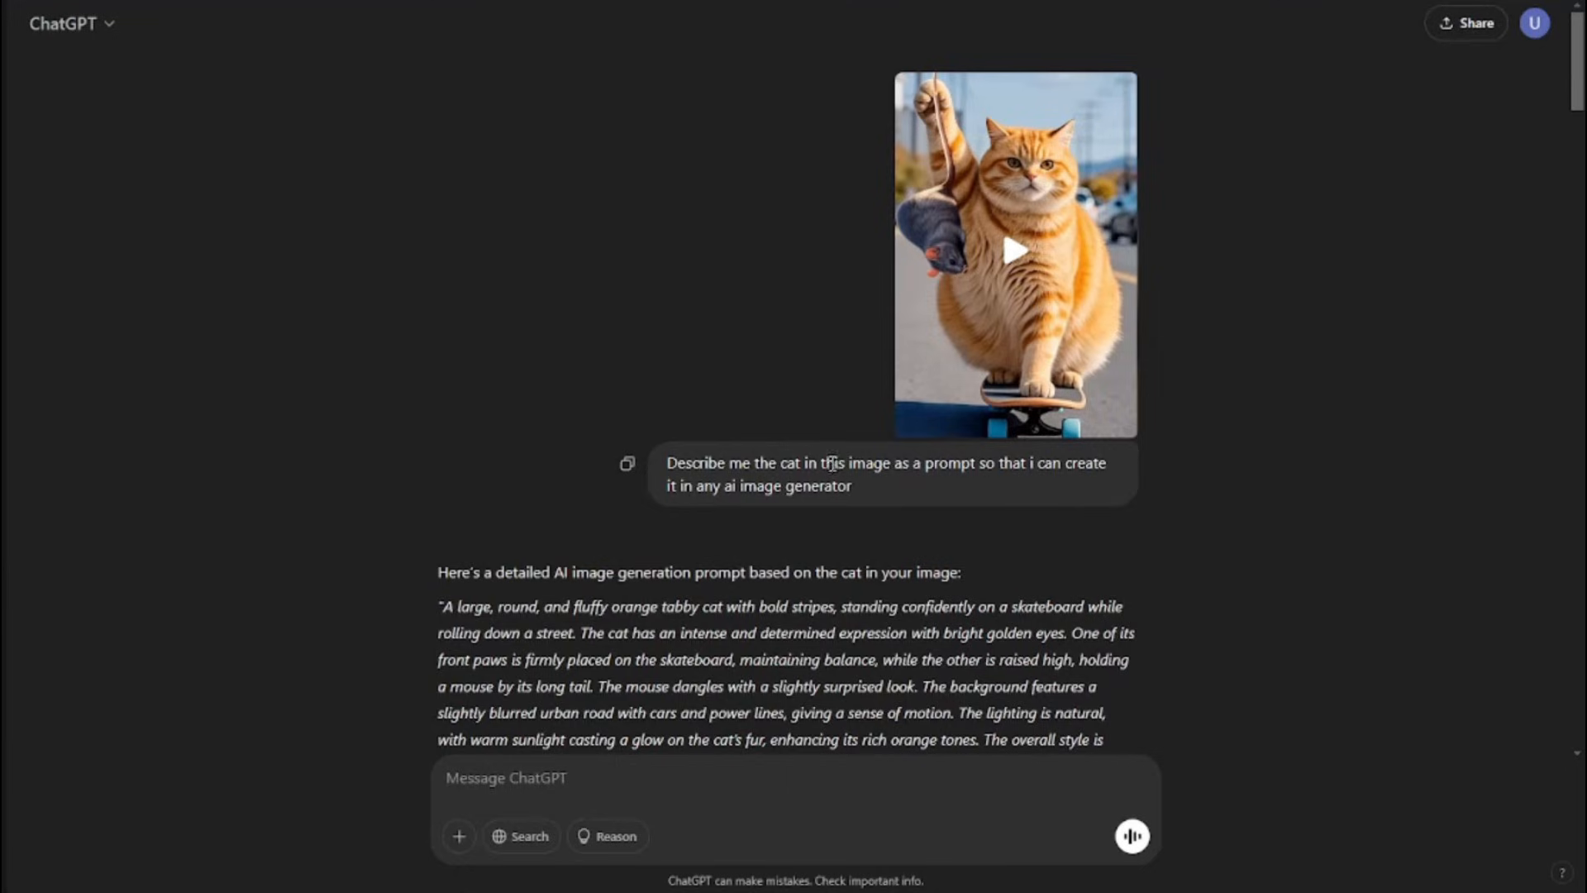
mouse_move(1045, 493)
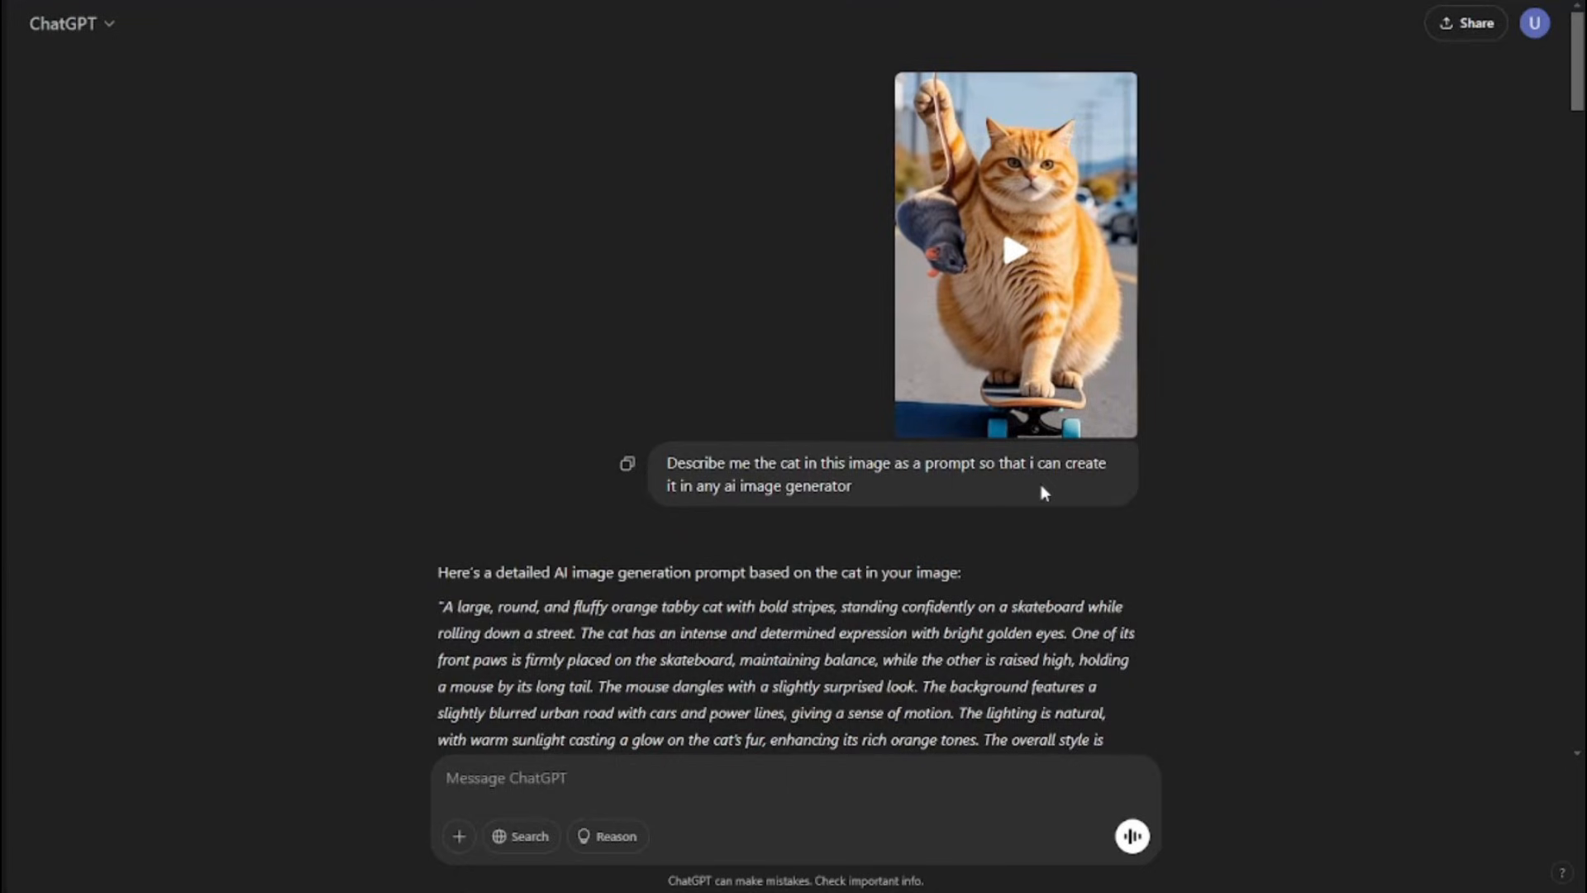
mouse_move(723, 514)
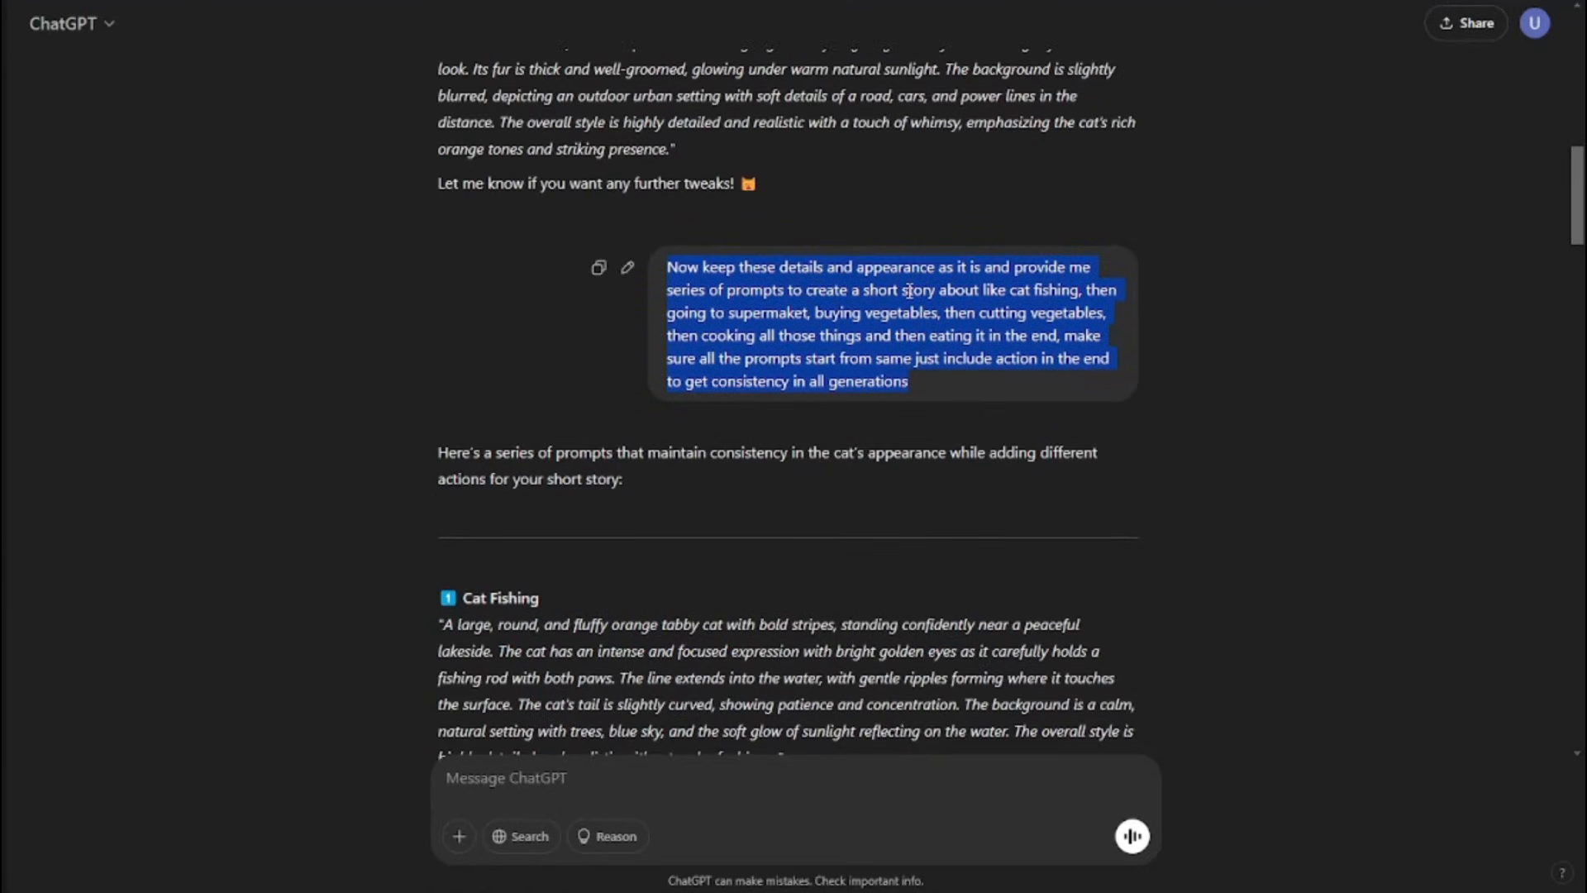
left_click(1024, 287)
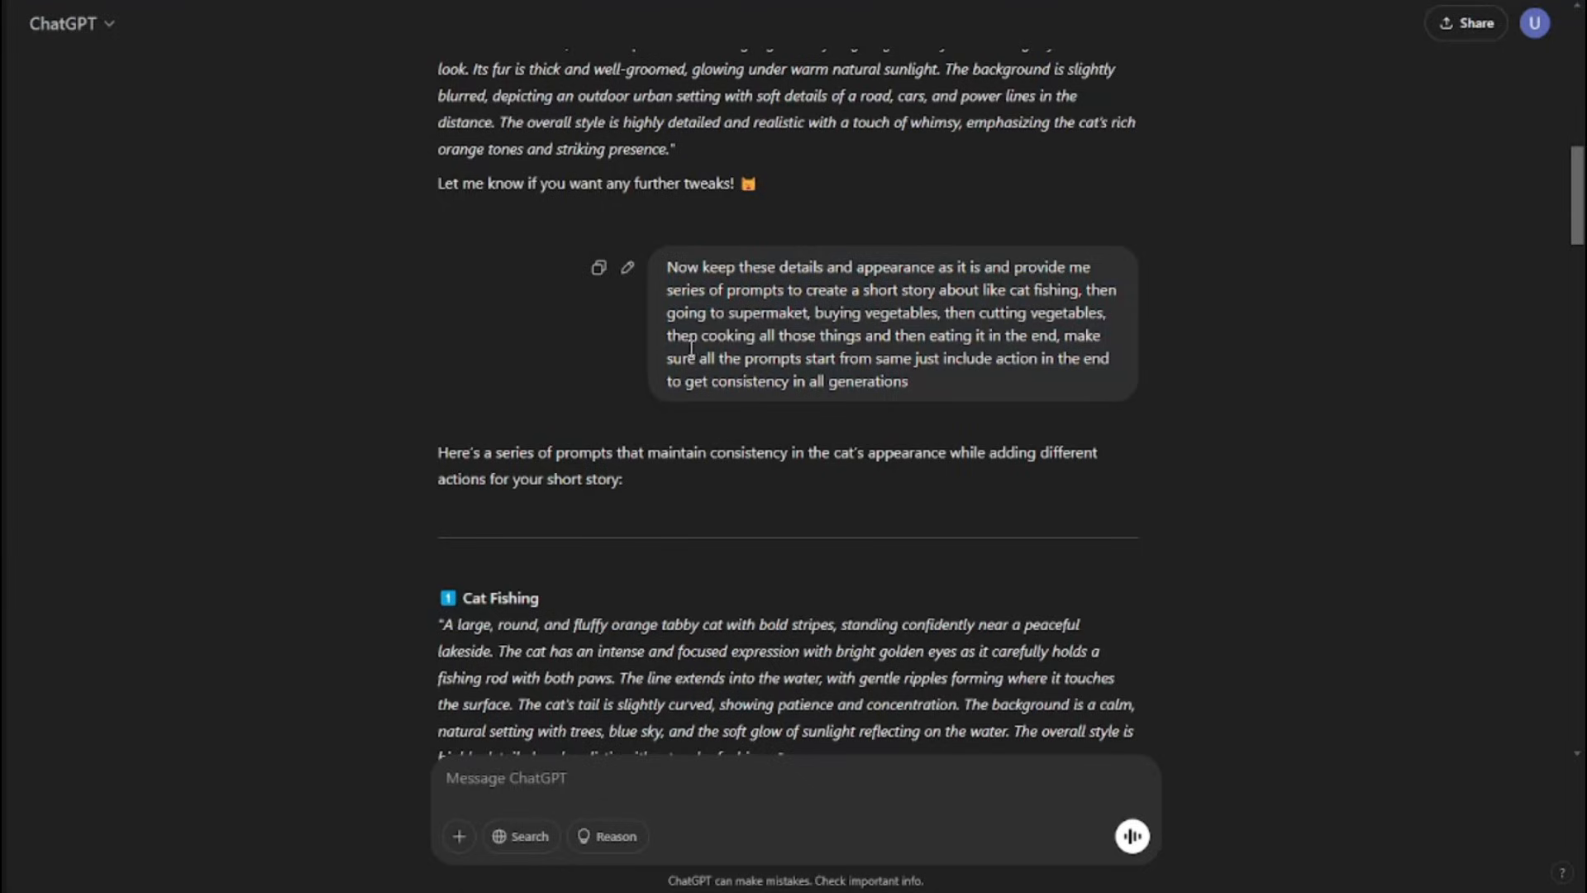
mouse_move(1037, 341)
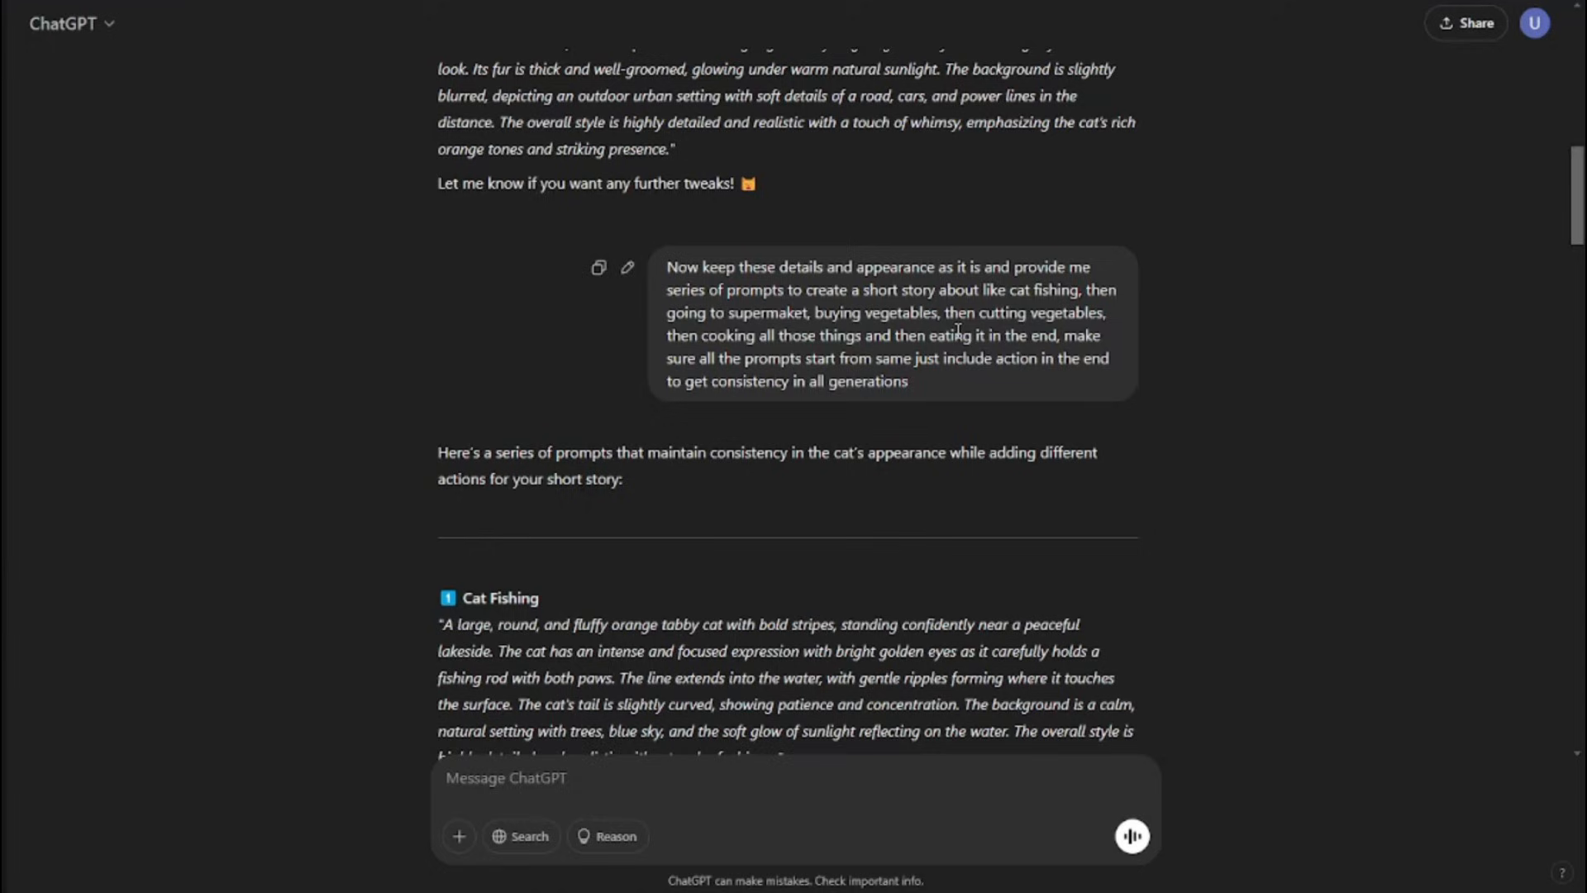
scroll("down", 3)
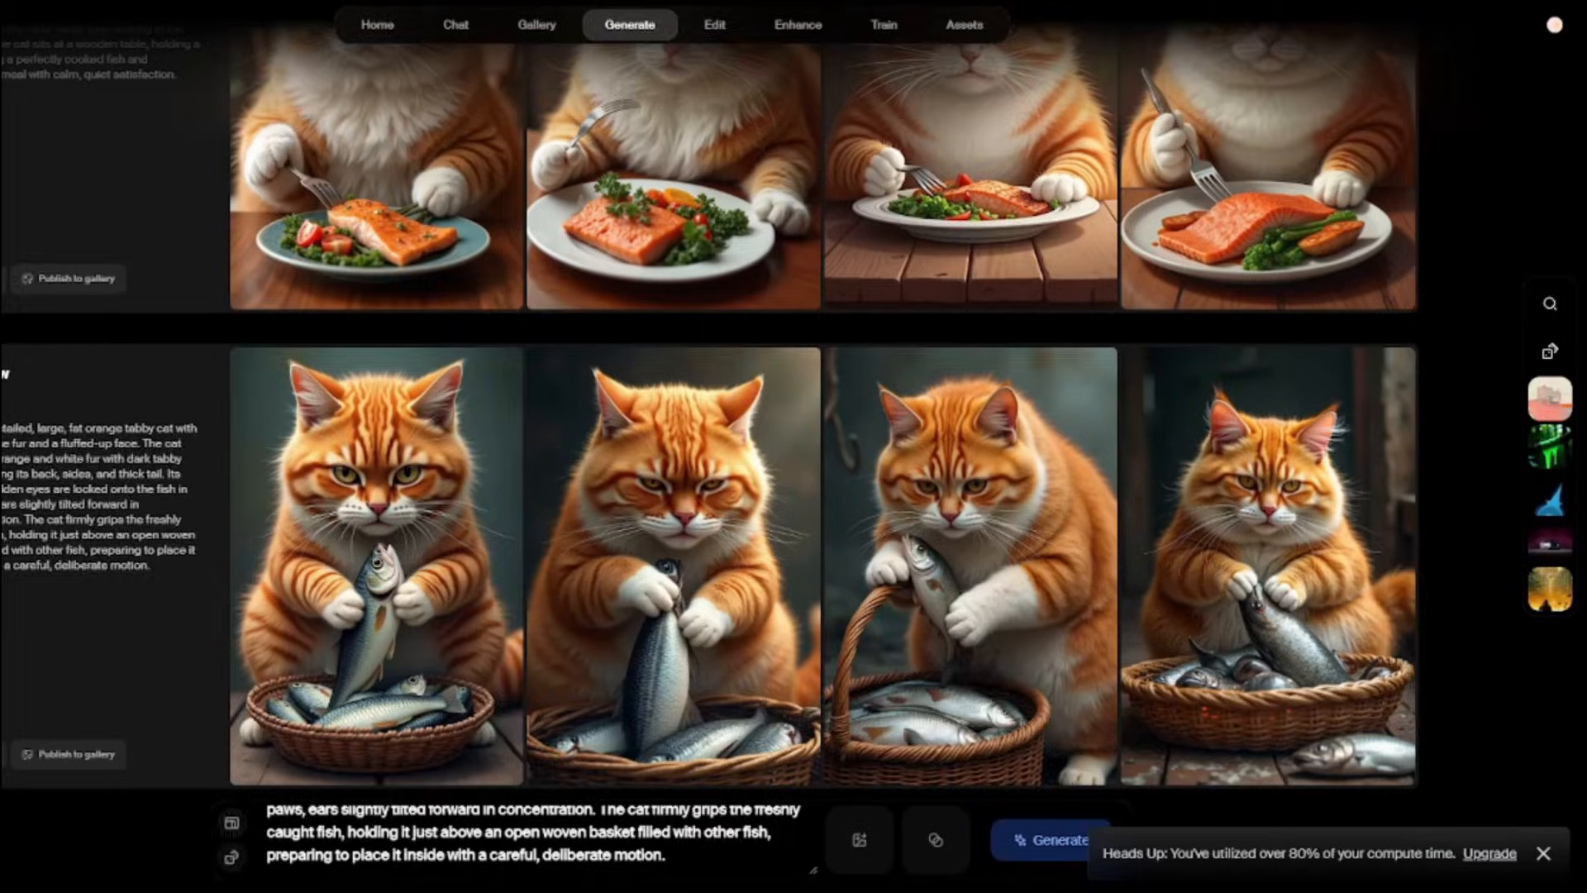
mouse_move(277, 418)
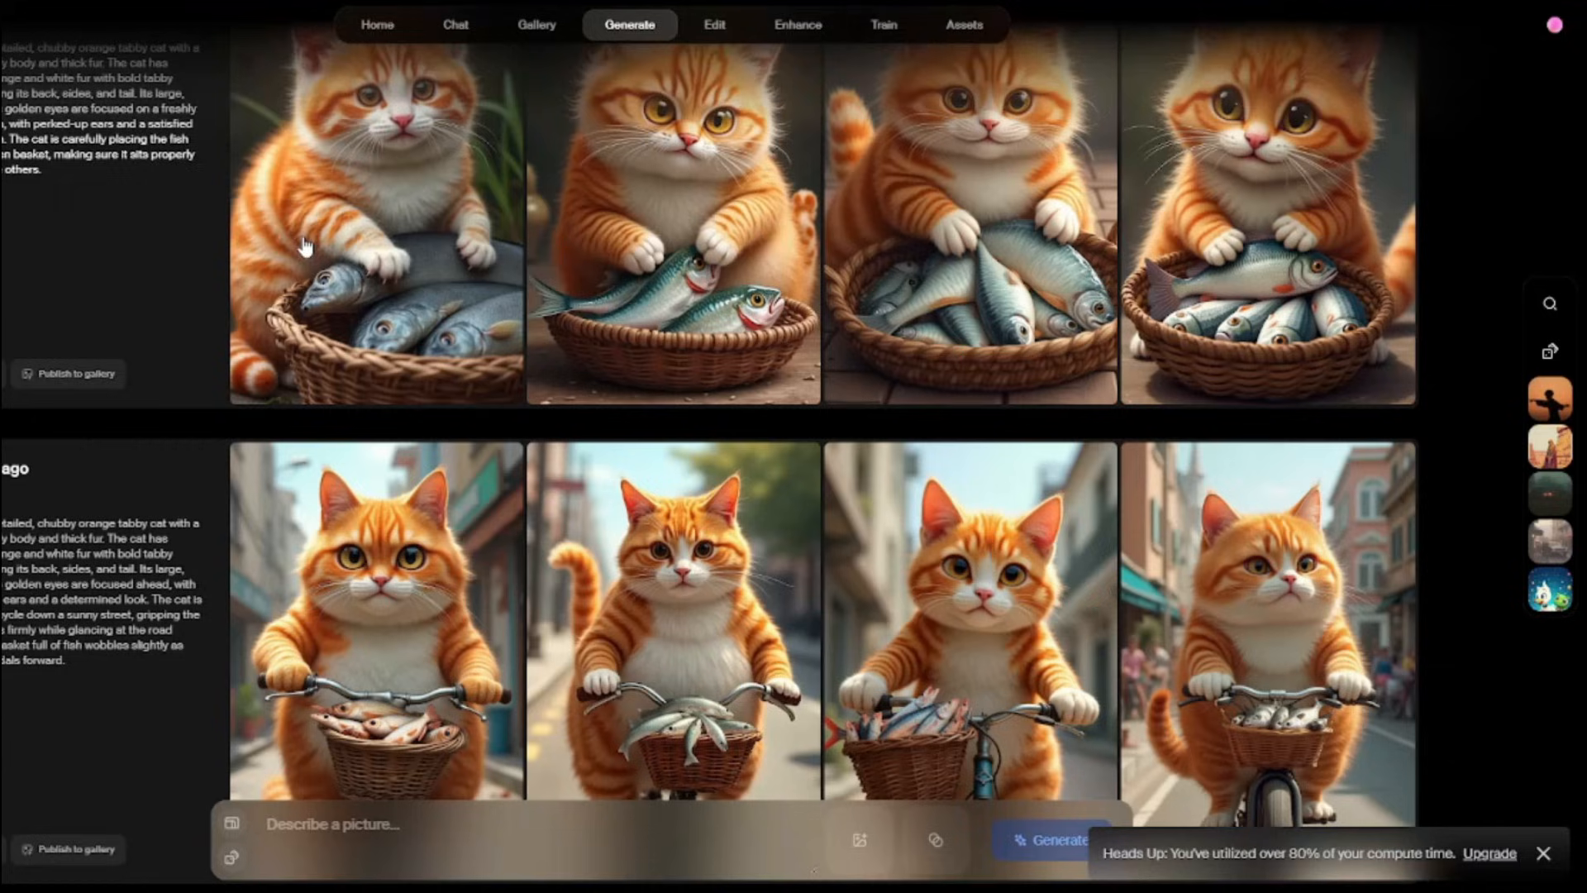
scroll("down", 3)
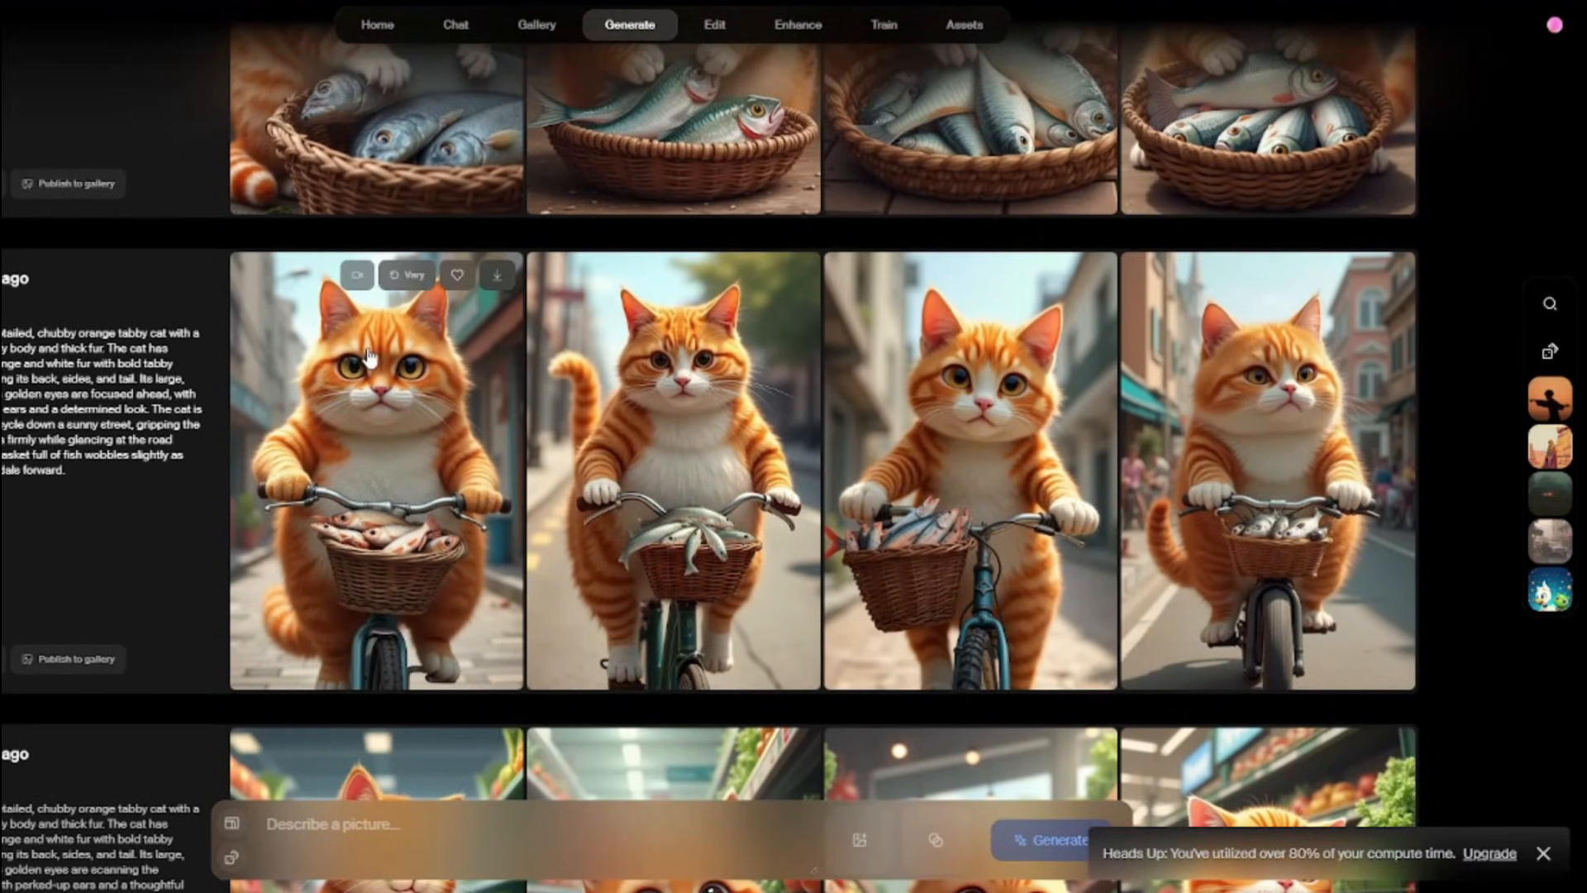
scroll("down", 3)
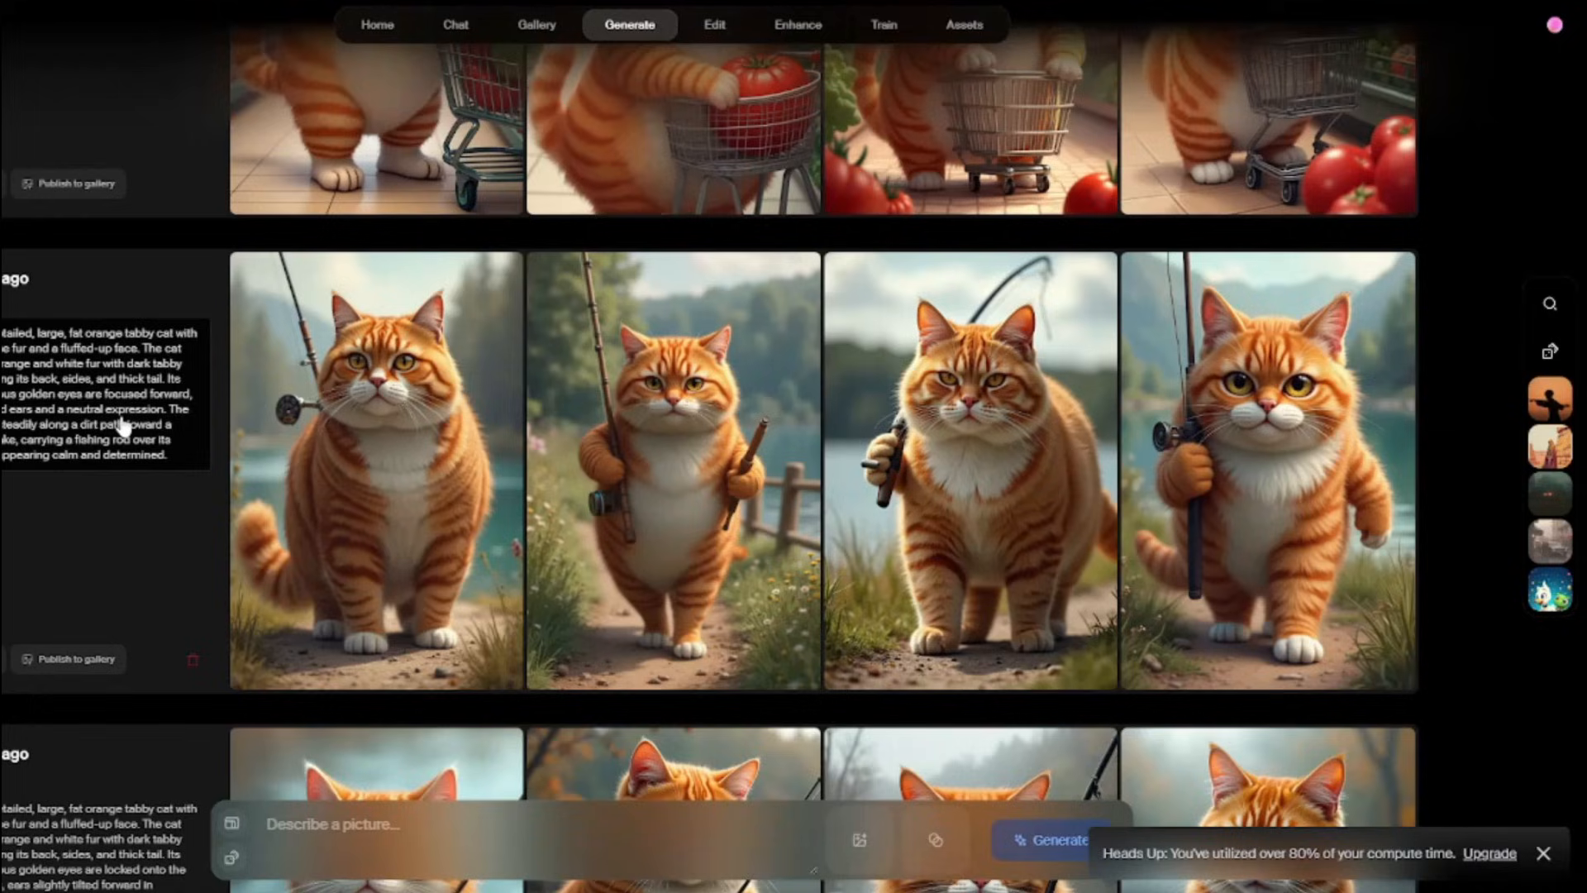
scroll("down", 3)
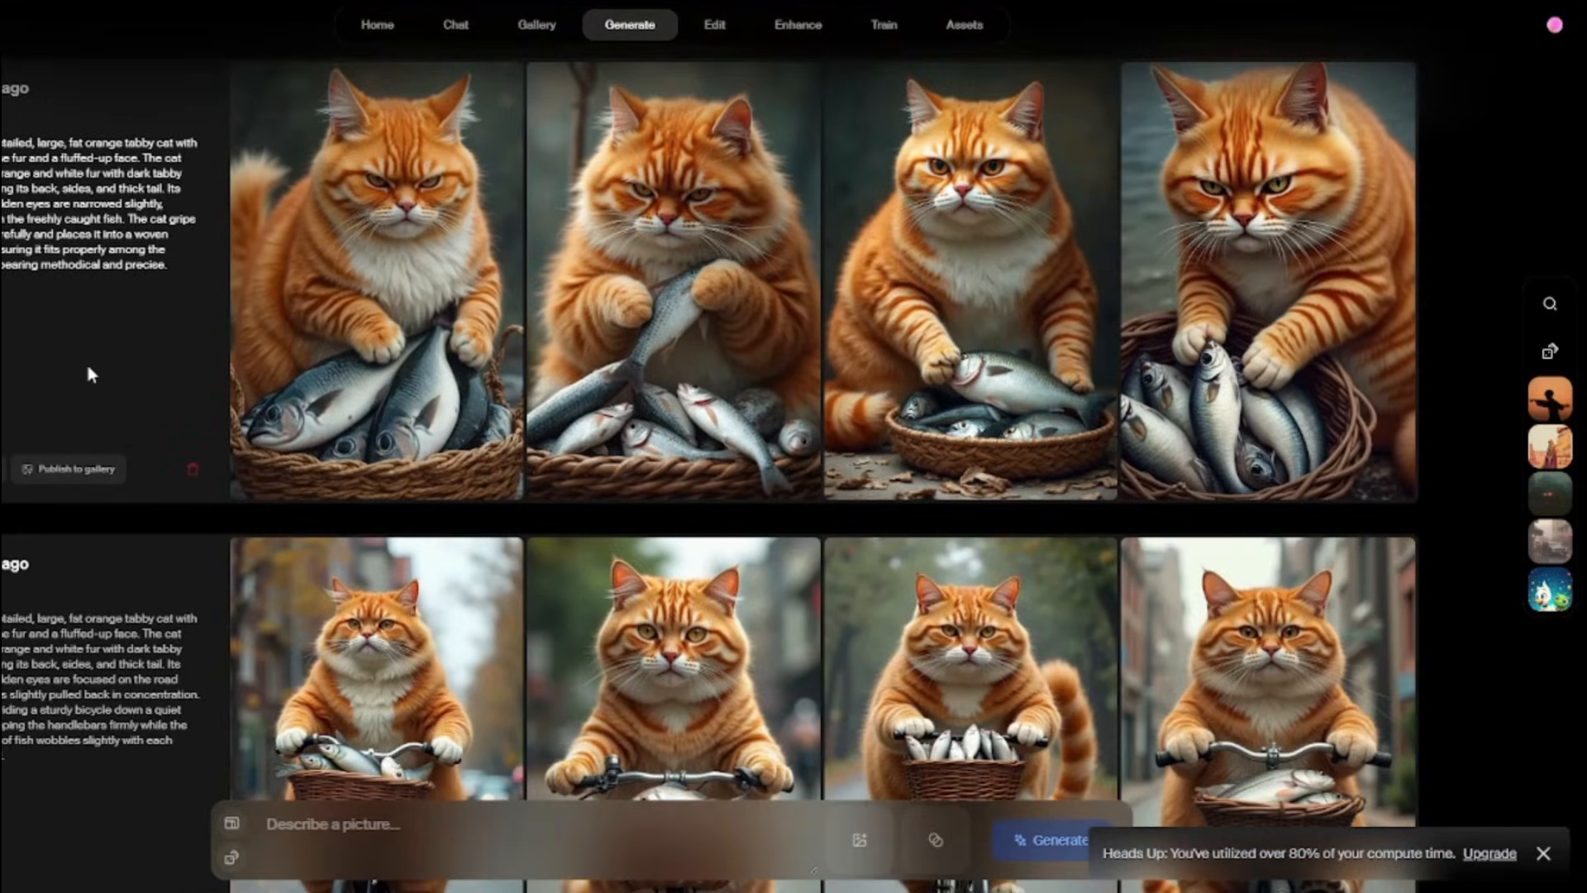
scroll("down", 3)
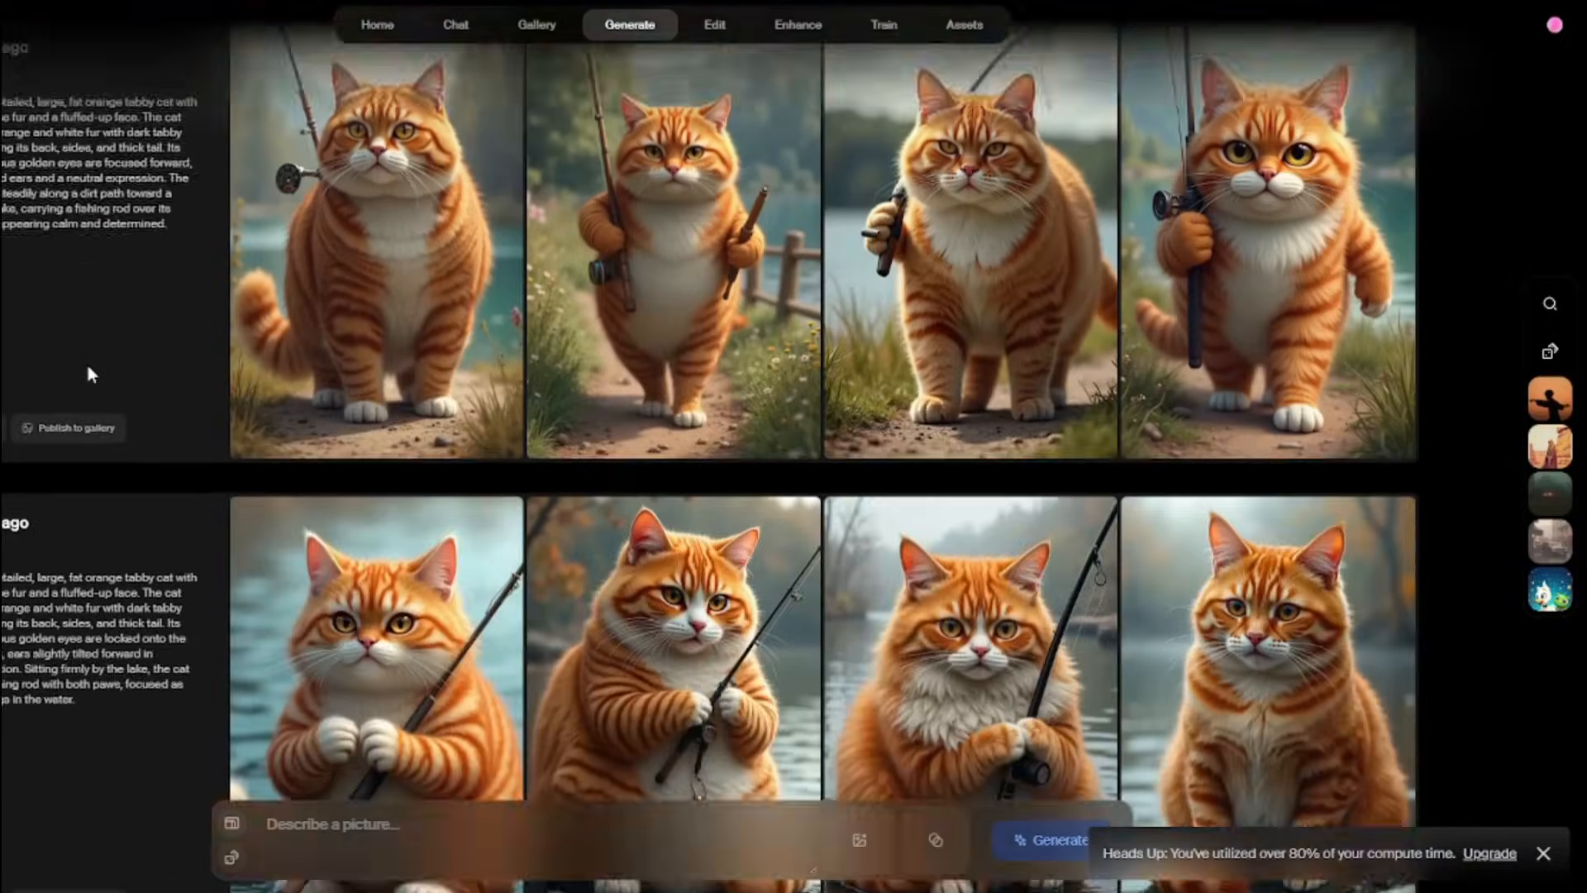
scroll("down", 3)
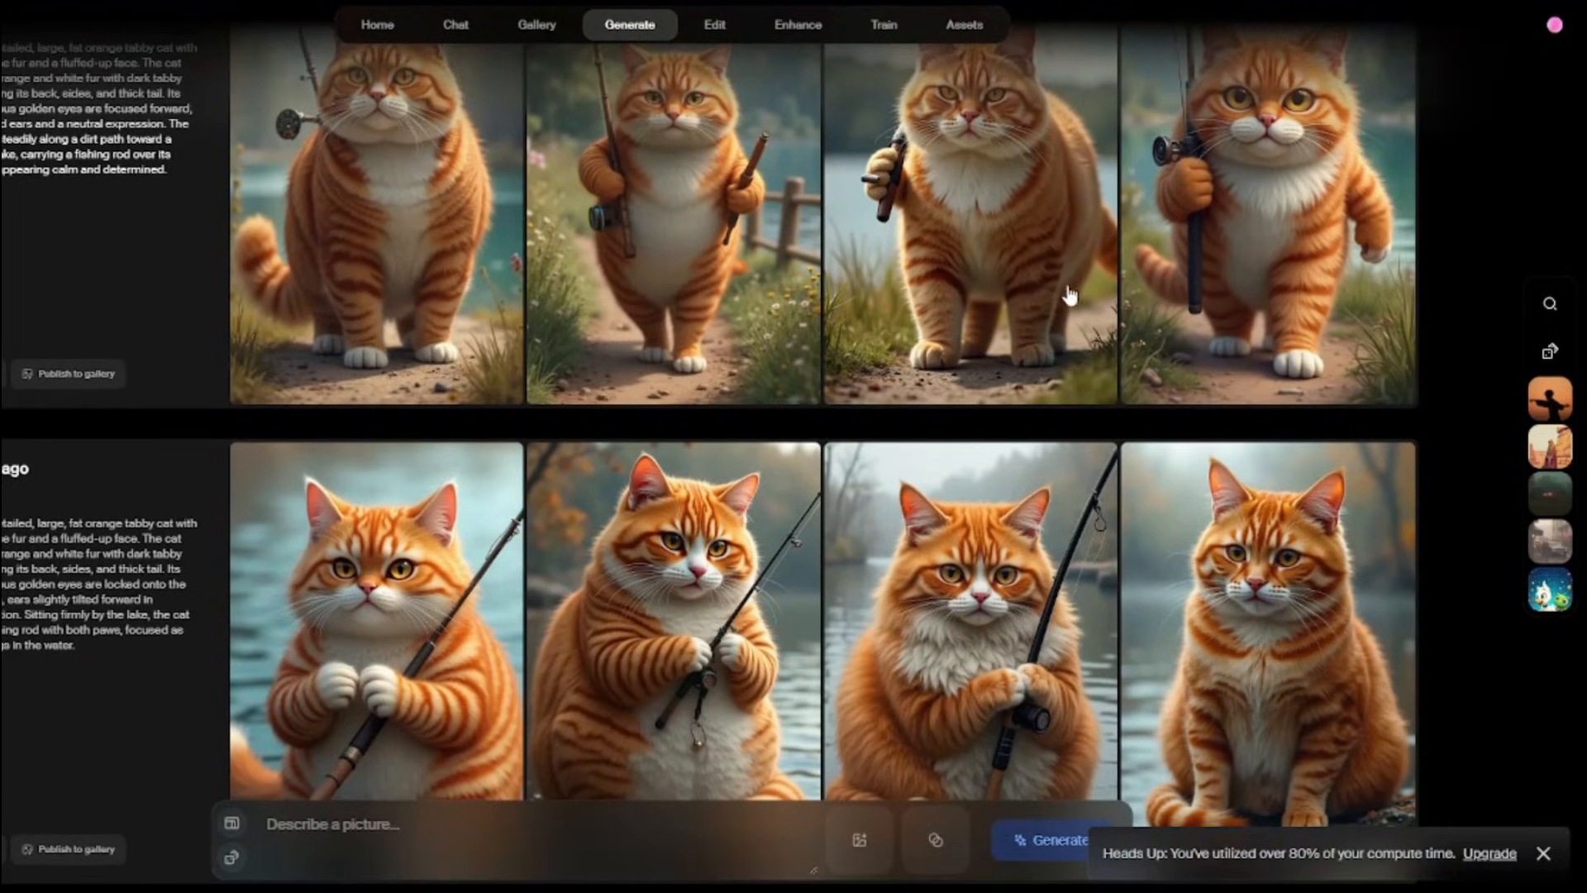
scroll("down", 3)
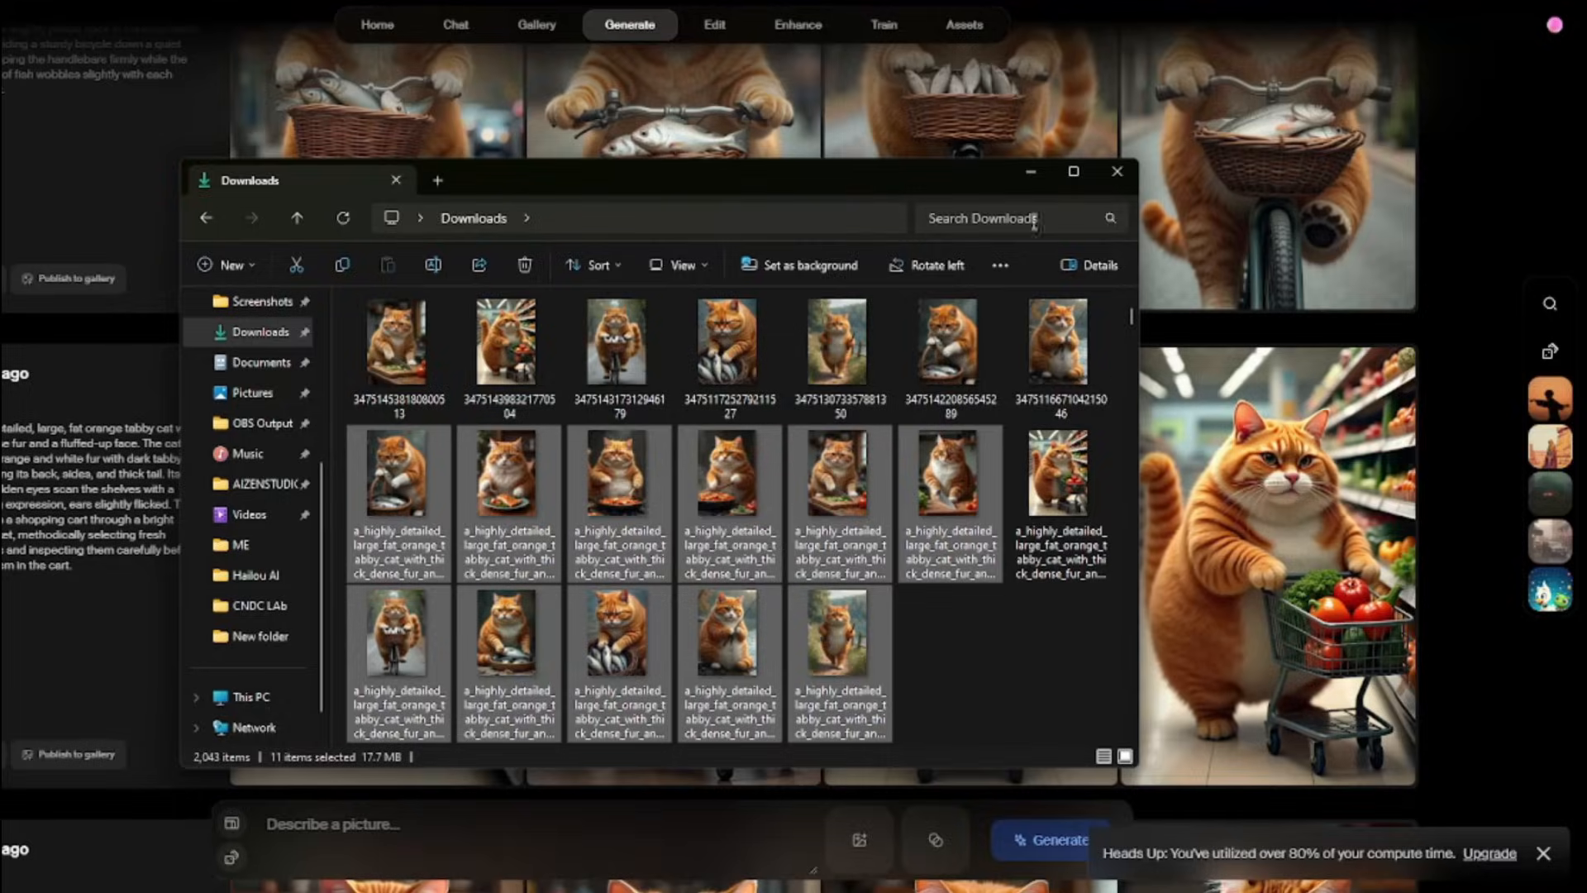
Show the downloaded orange-cat images in the Downloads folder
left_click(1117, 170)
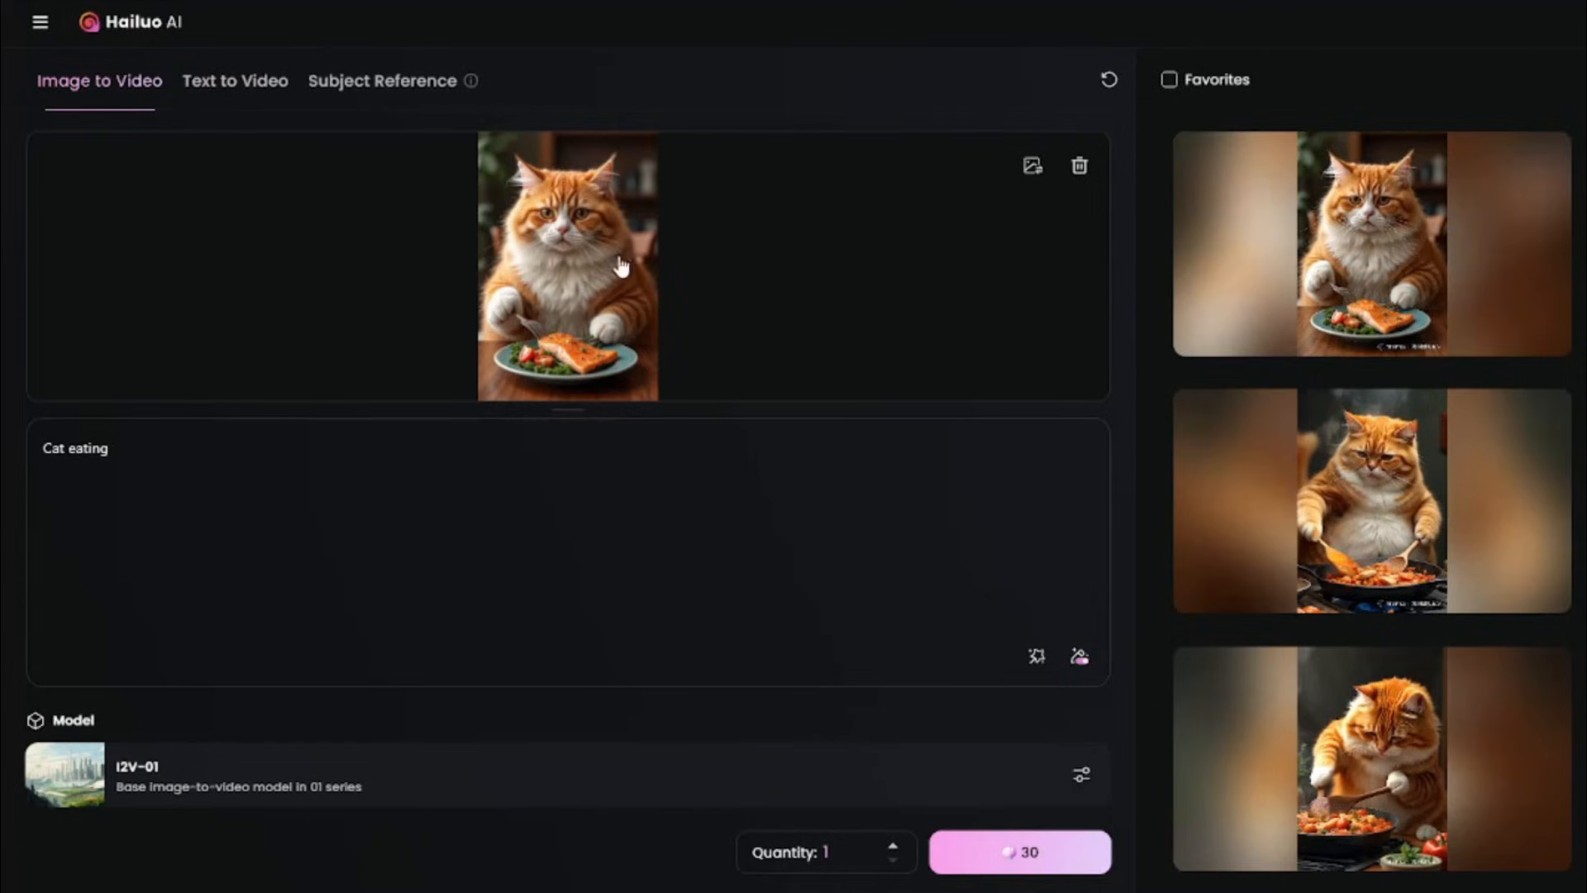
mouse_move(597, 315)
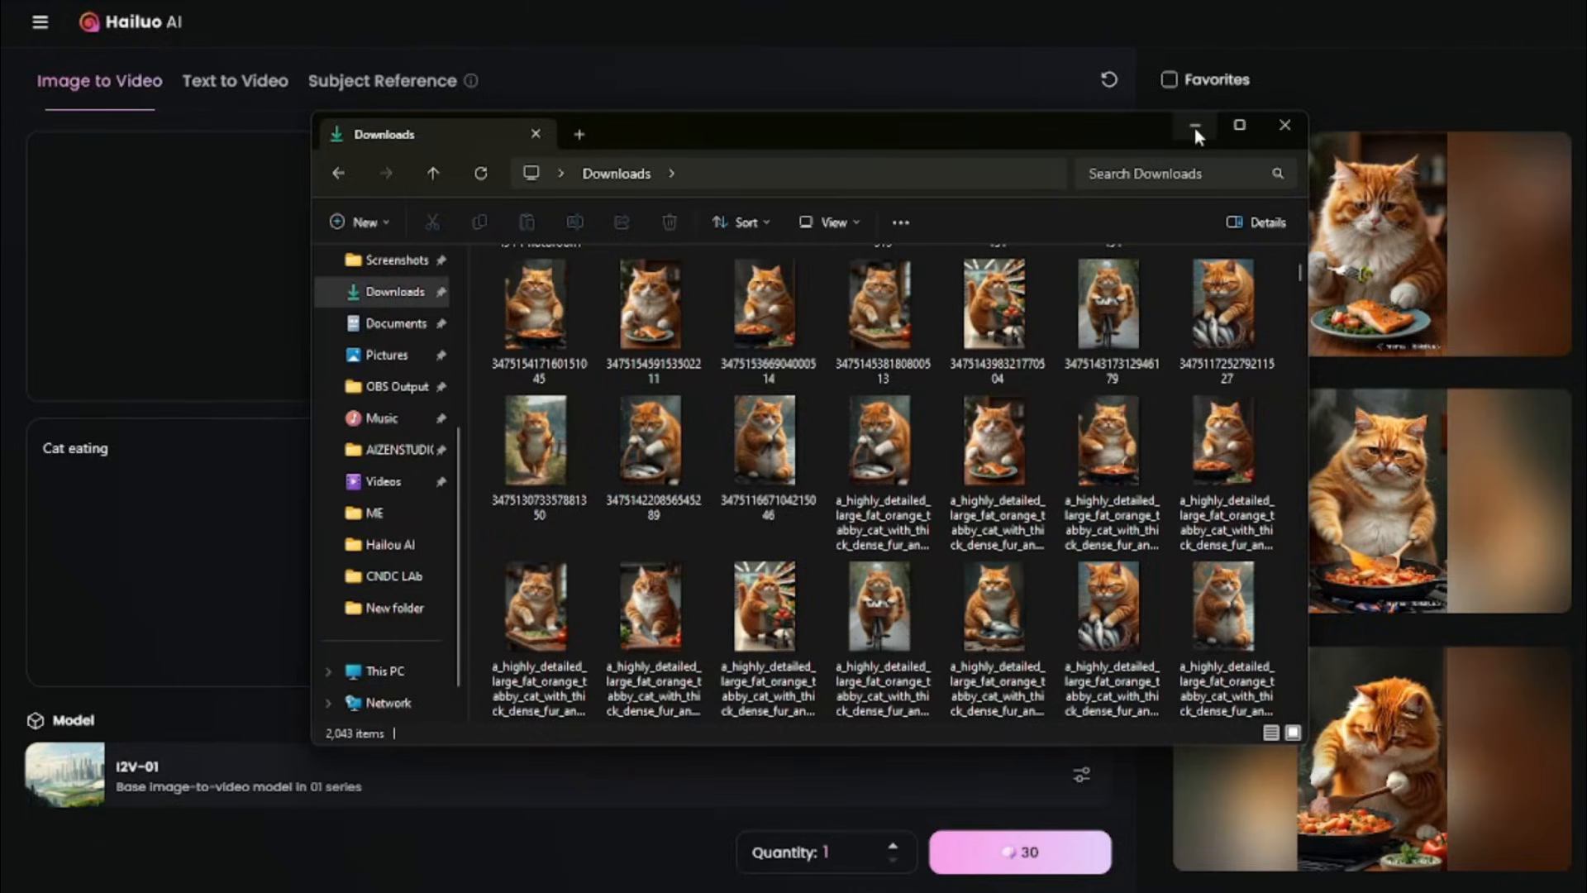
mouse_move(1193, 134)
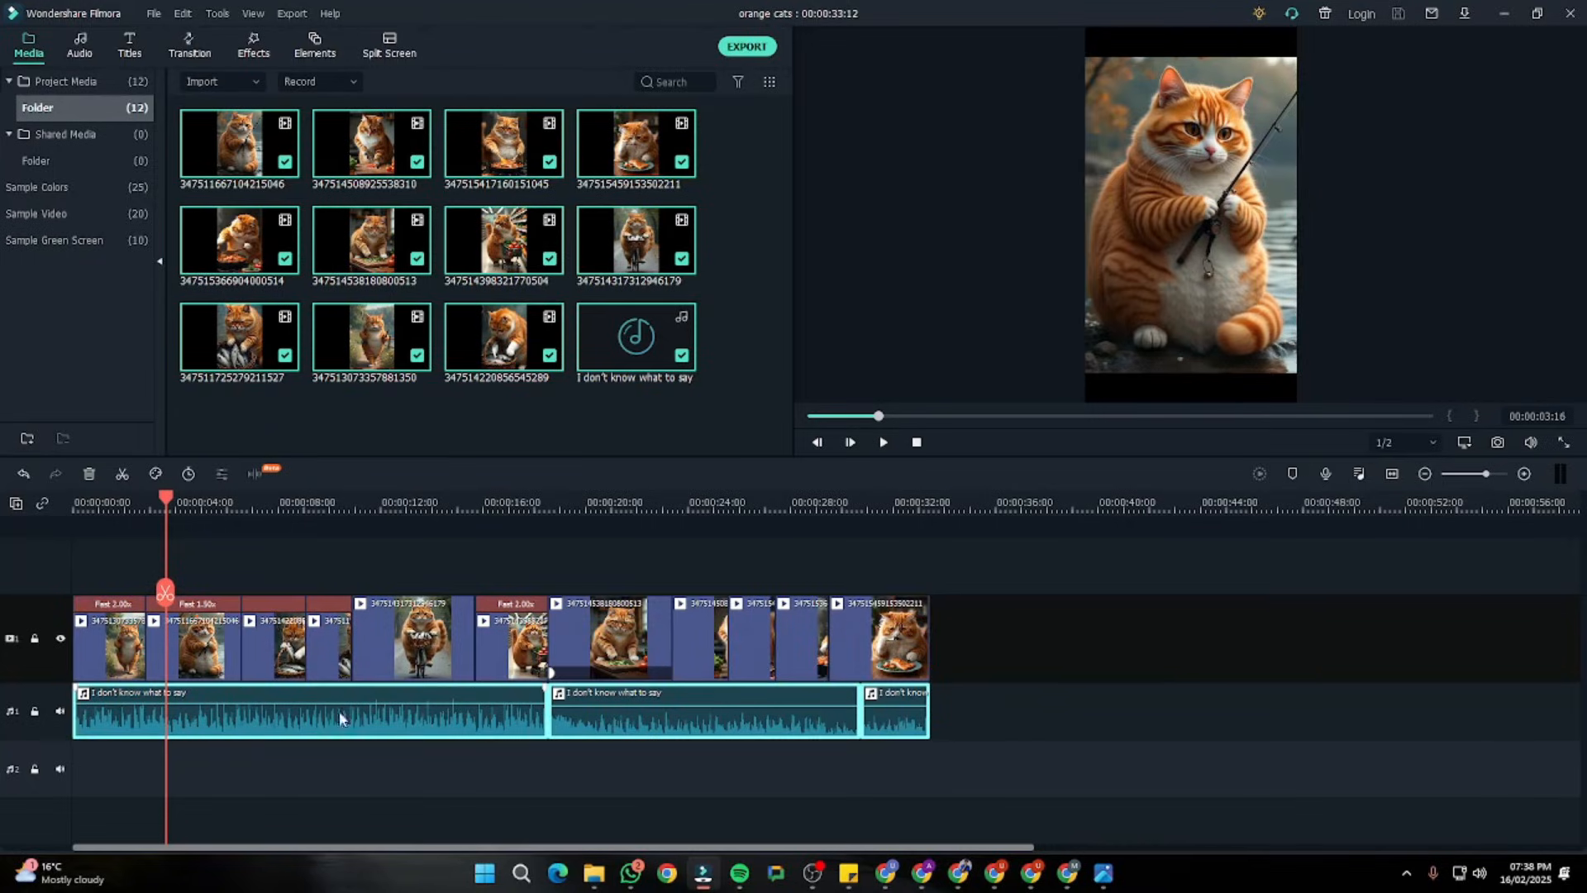
mouse_move(1048, 709)
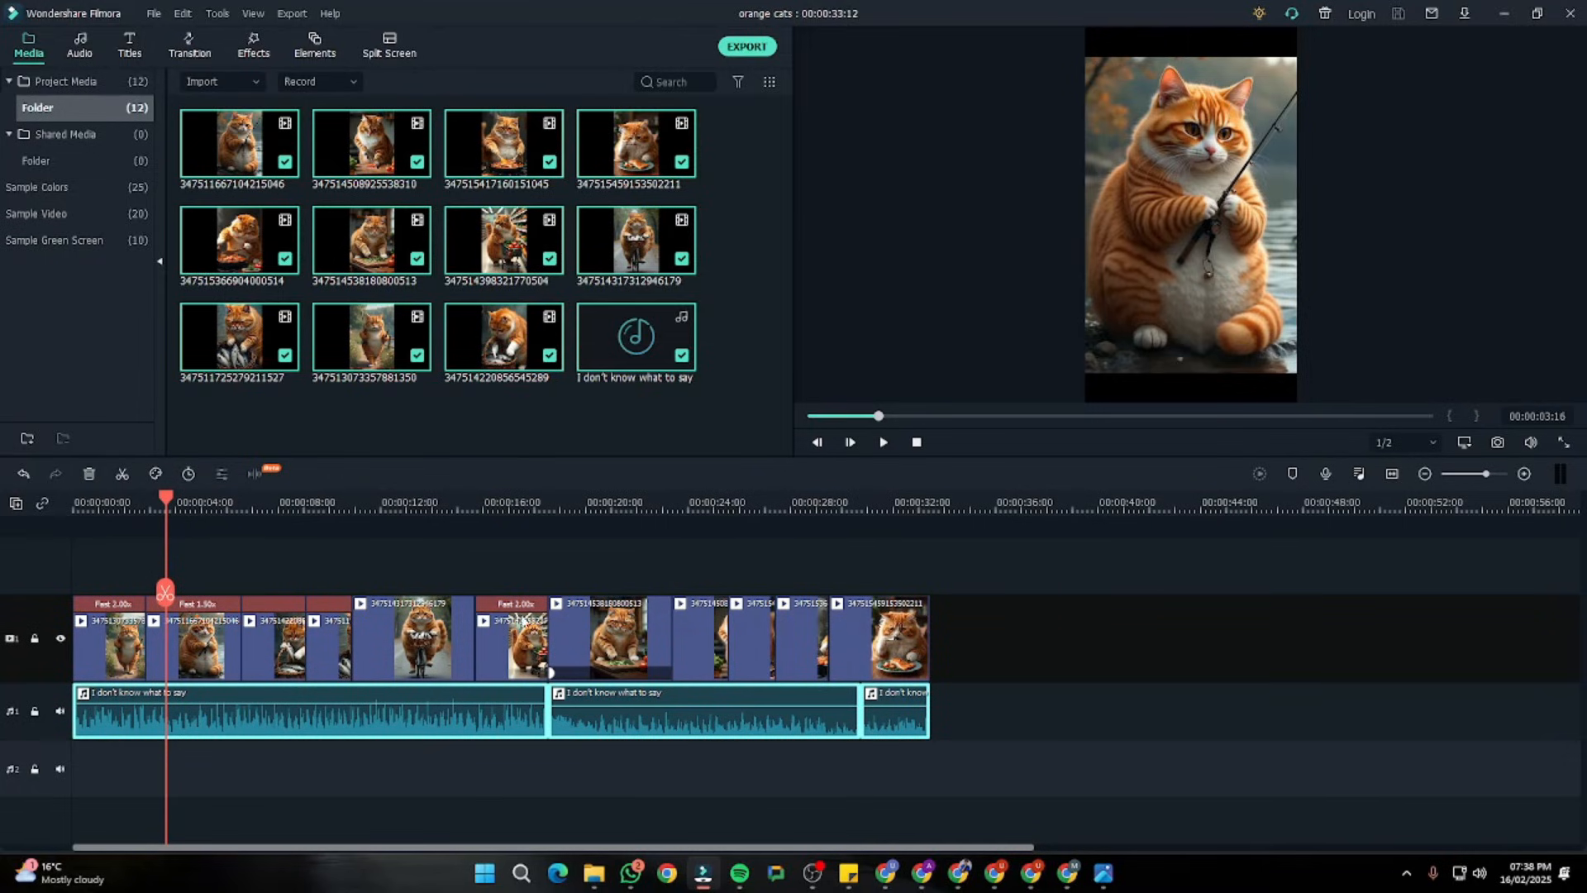
left_click_drag(167, 592, 257, 592)
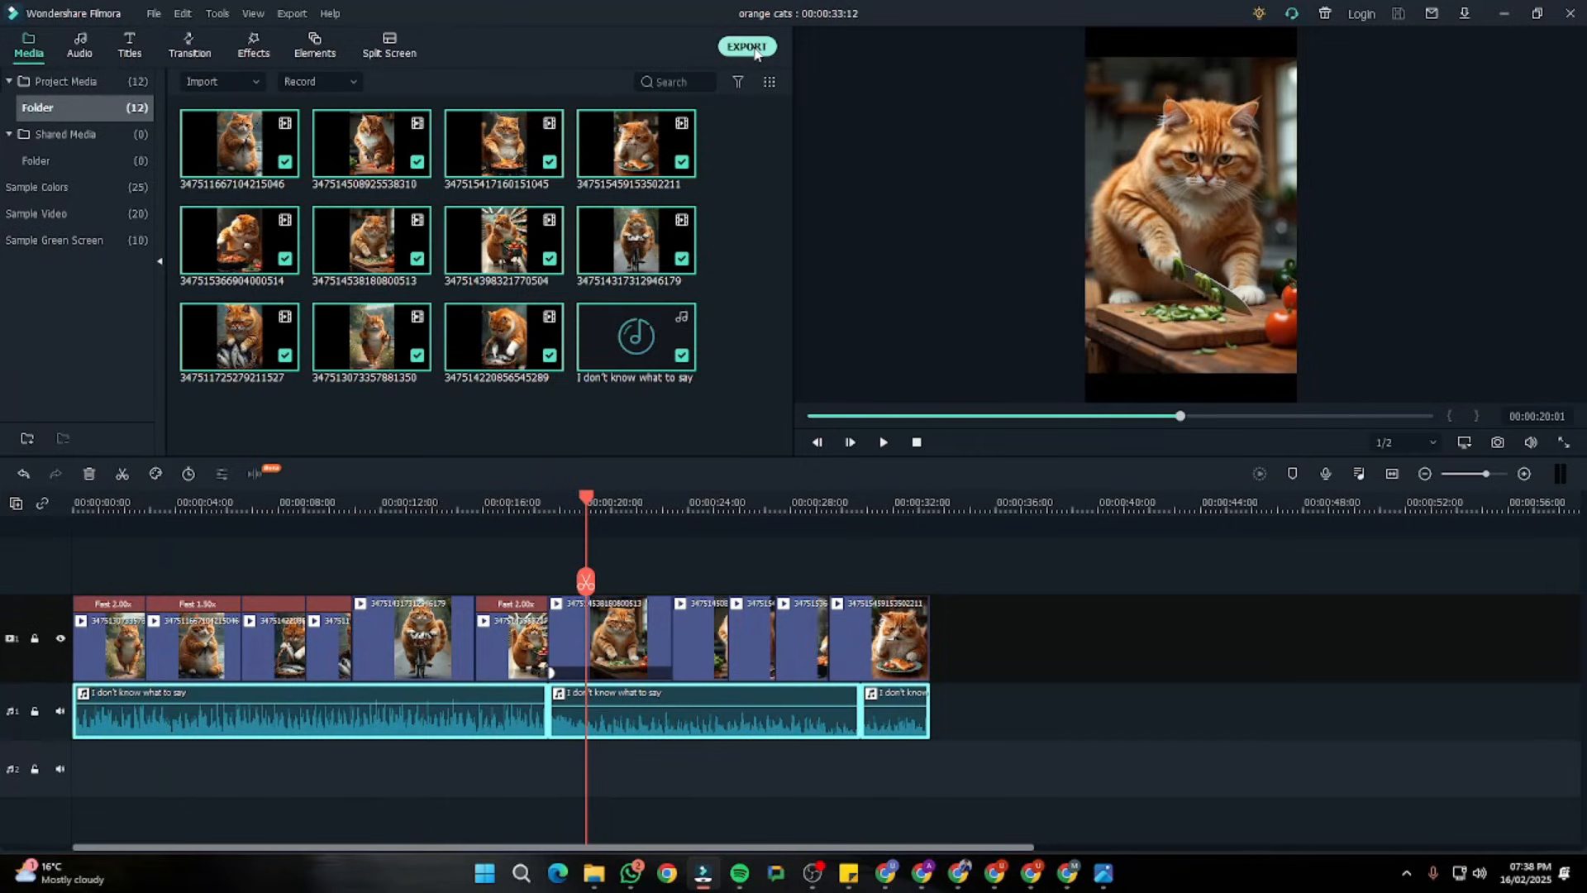
left_click(152, 14)
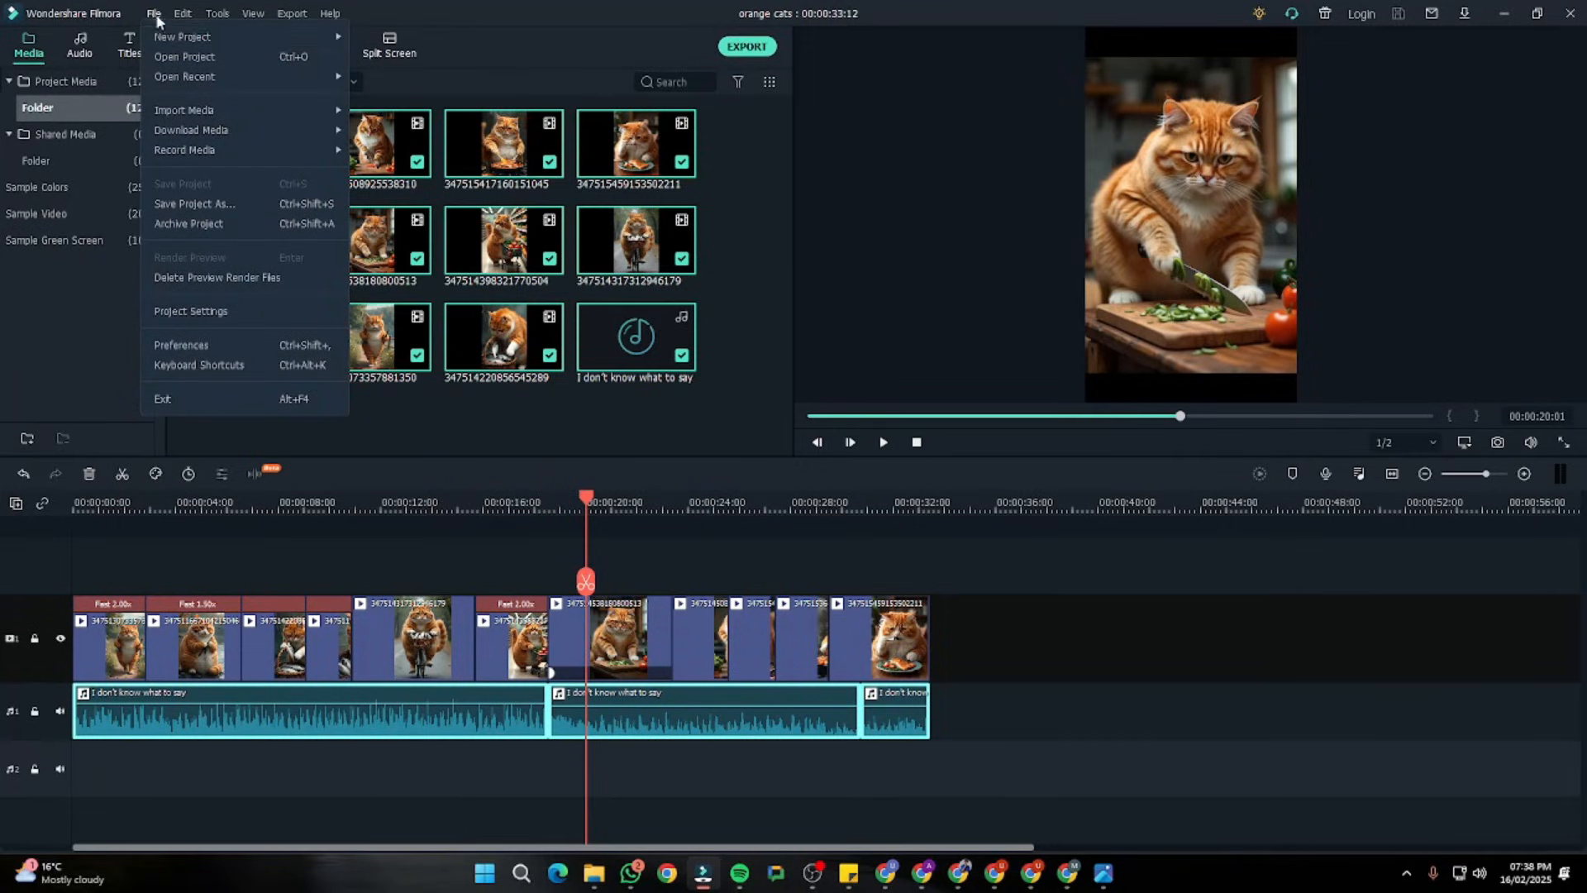
mouse_move(182, 36)
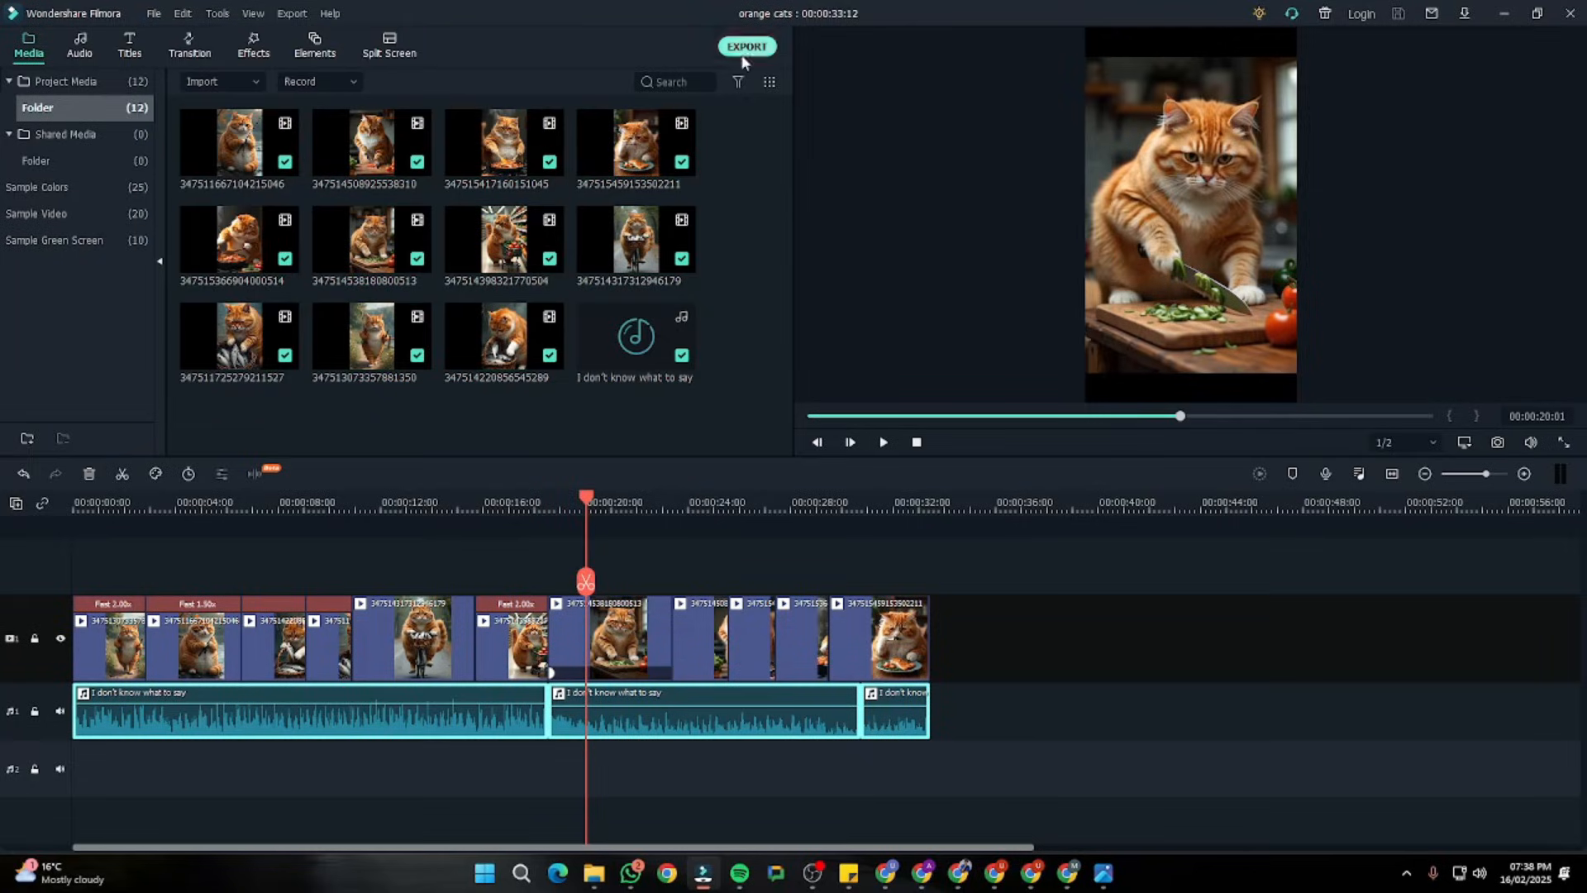
mouse_move(759, 209)
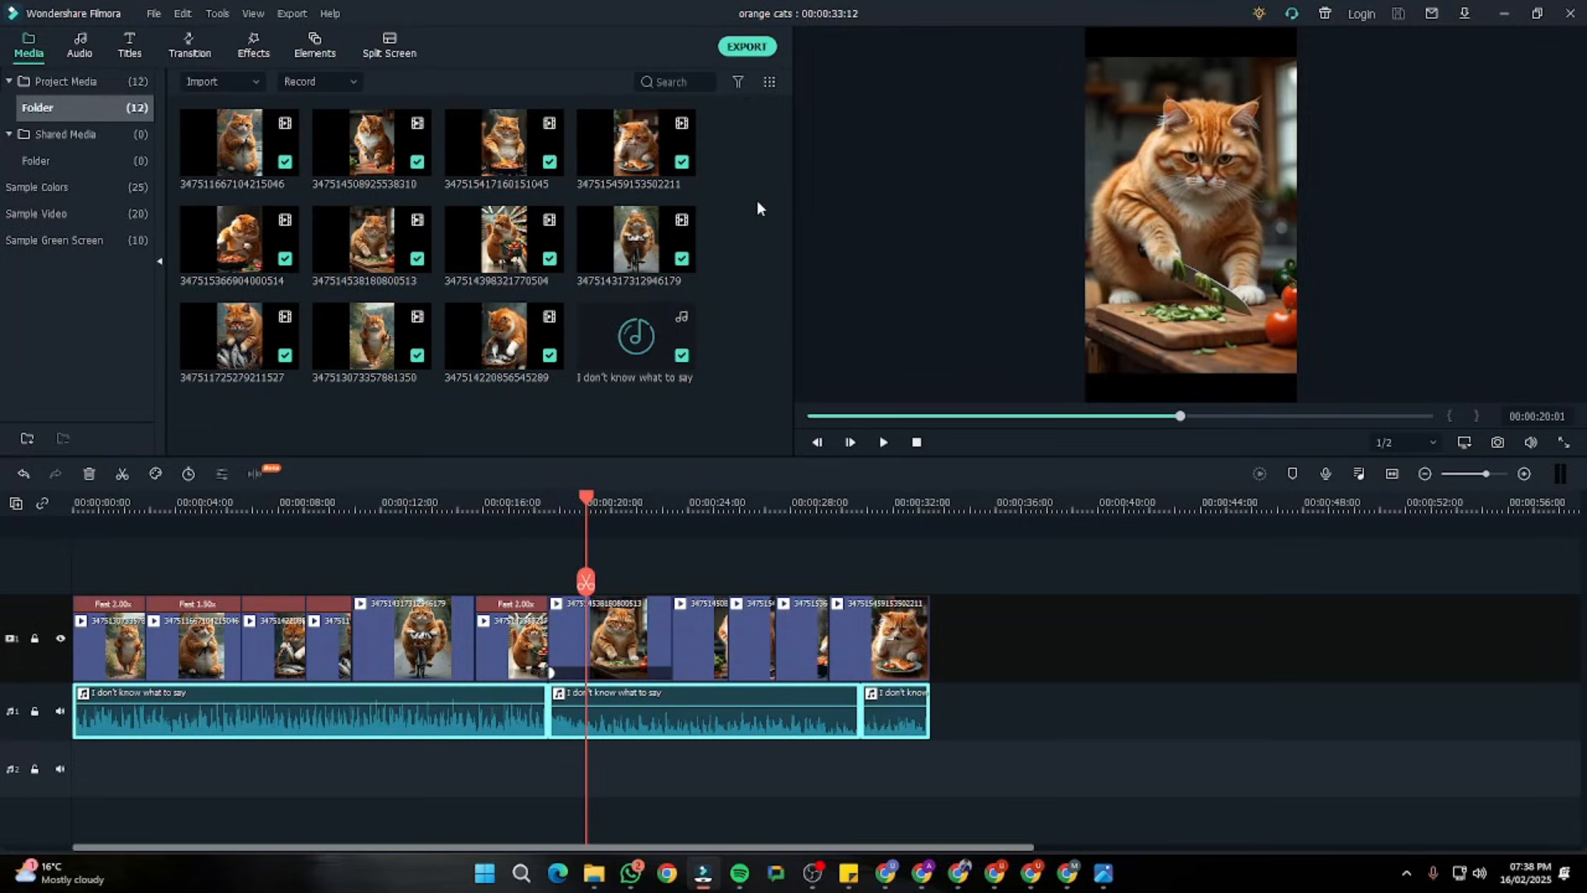
mouse_move(748, 341)
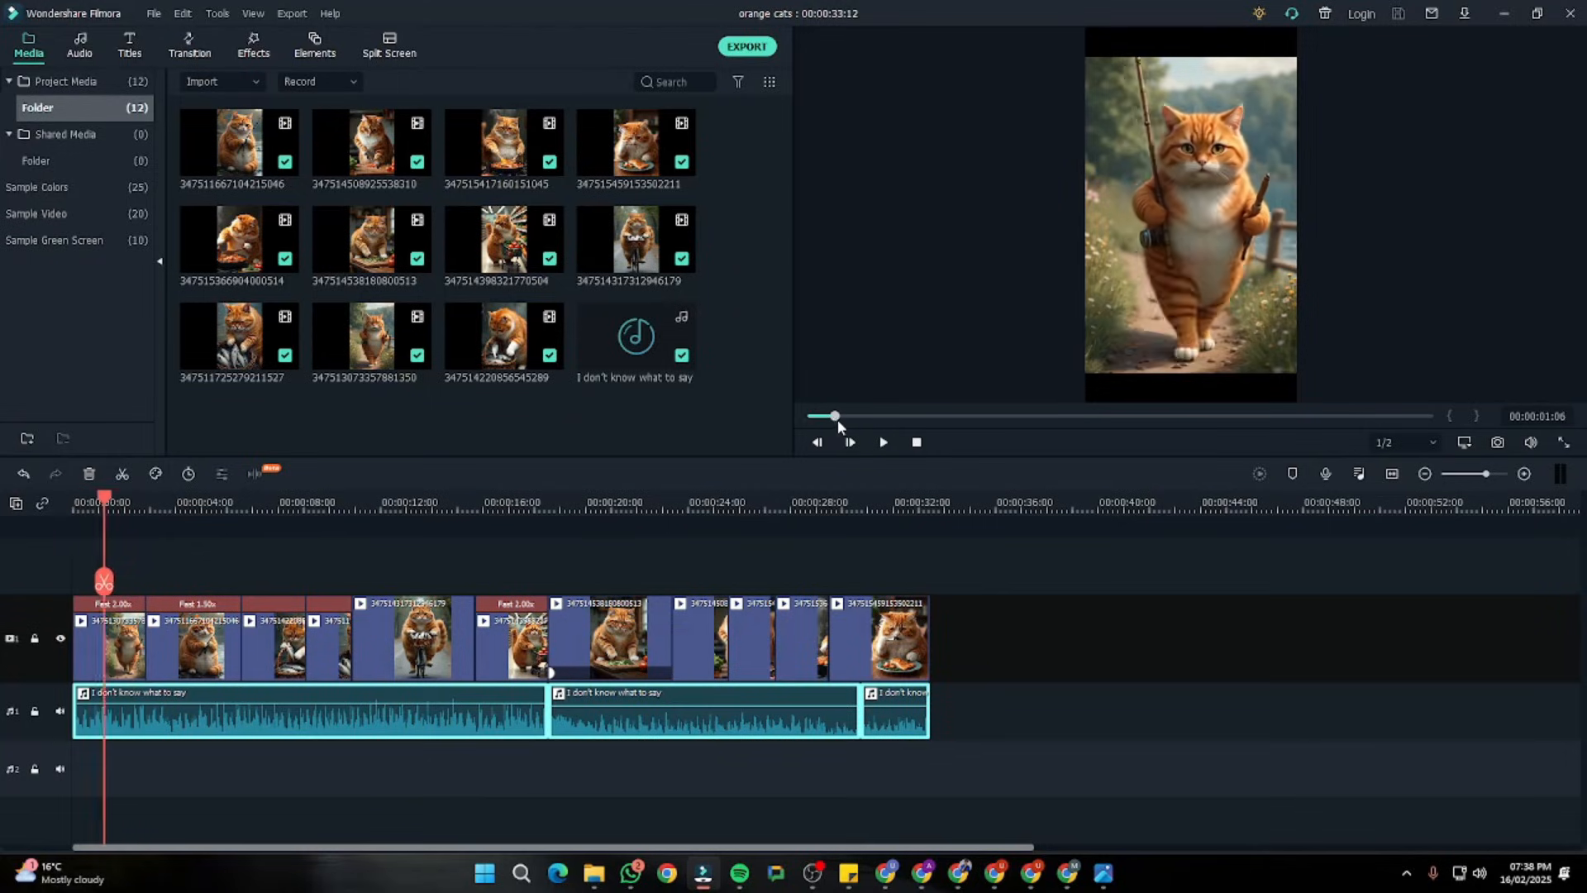
left_click_drag(833, 416, 911, 416)
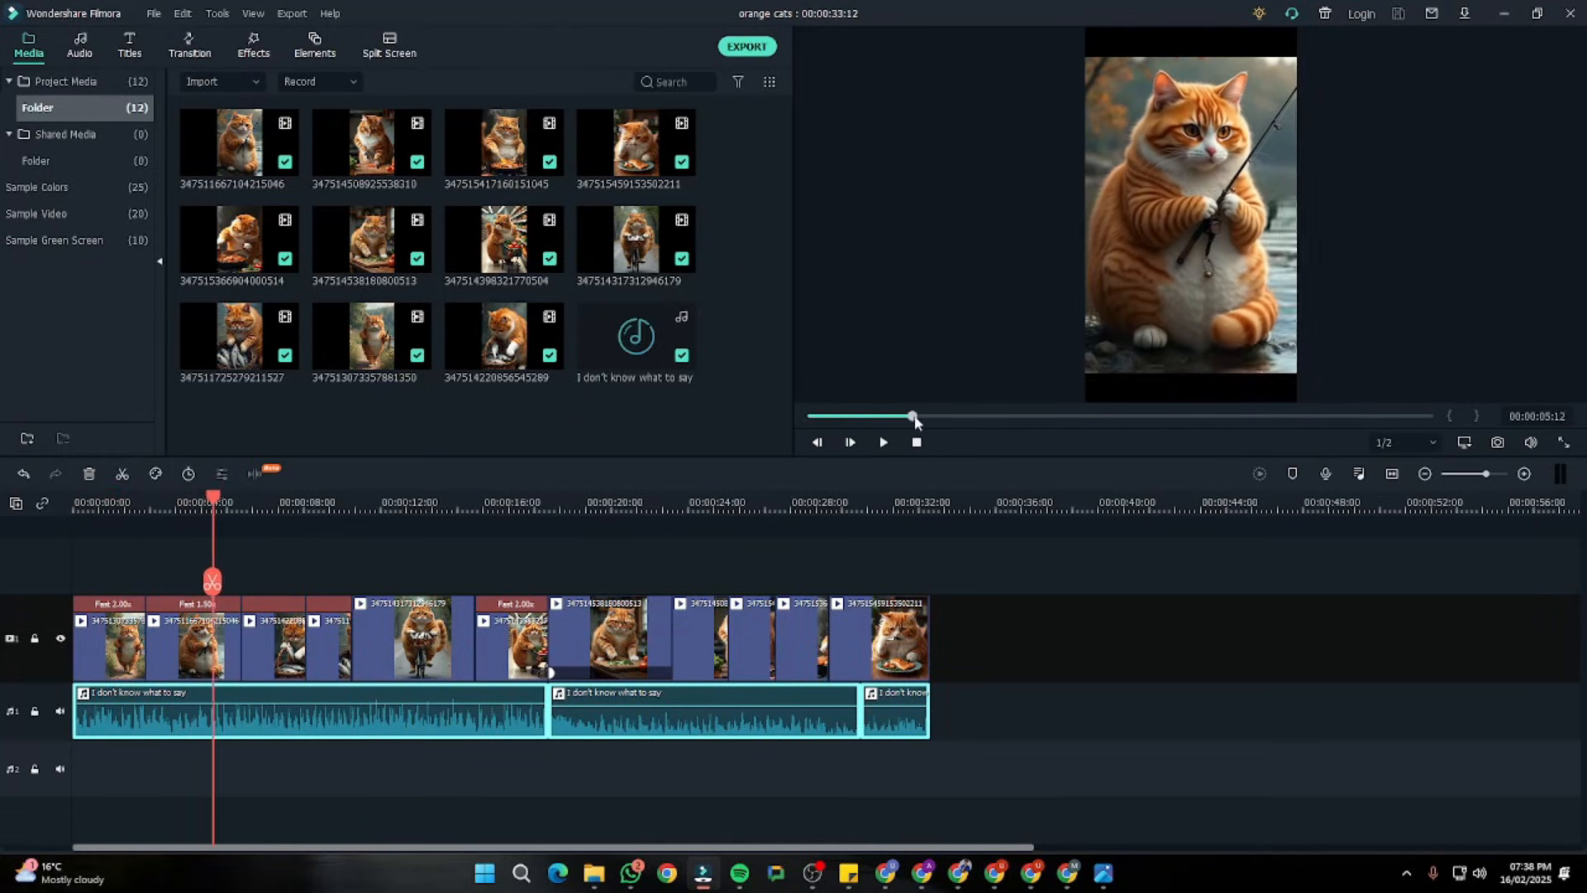
left_click_drag(911, 416, 977, 416)
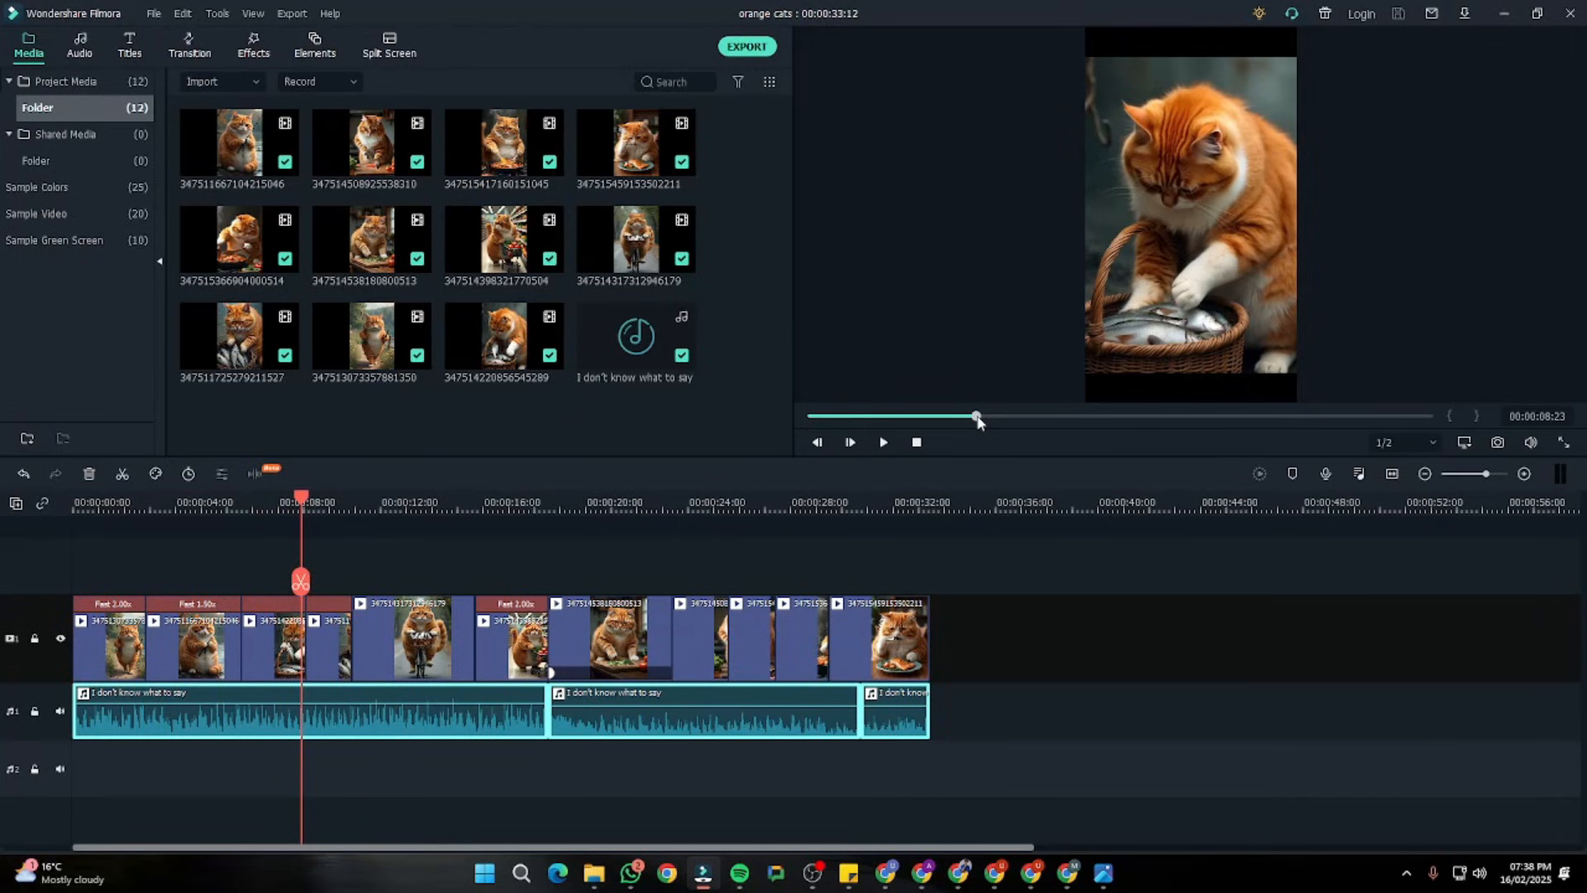
left_click_drag(975, 416, 990, 416)
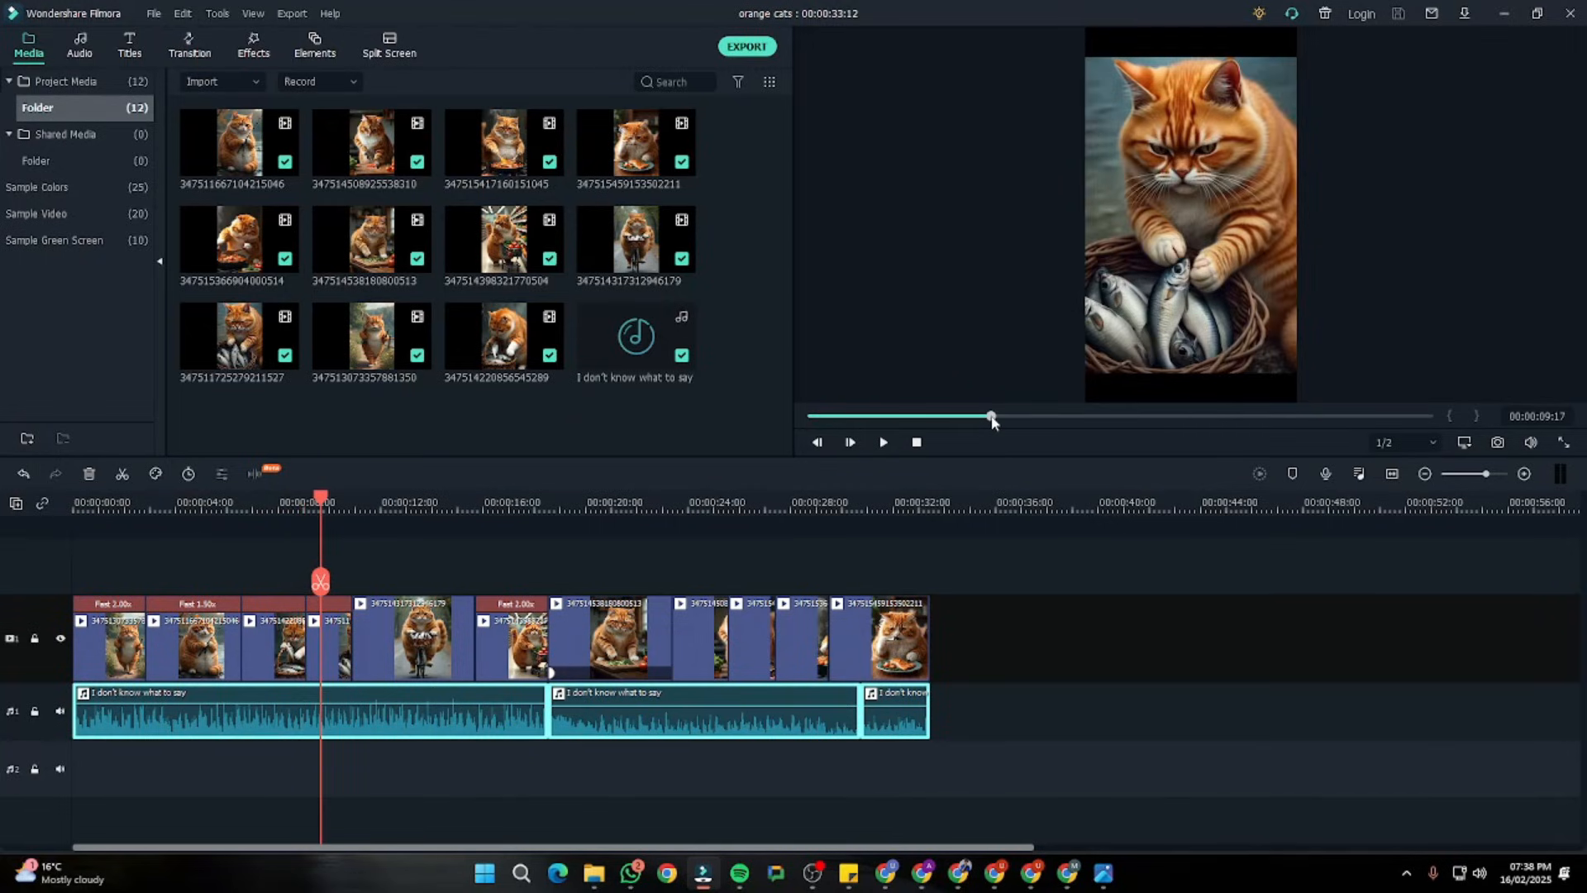
left_click_drag(990, 417, 1037, 416)
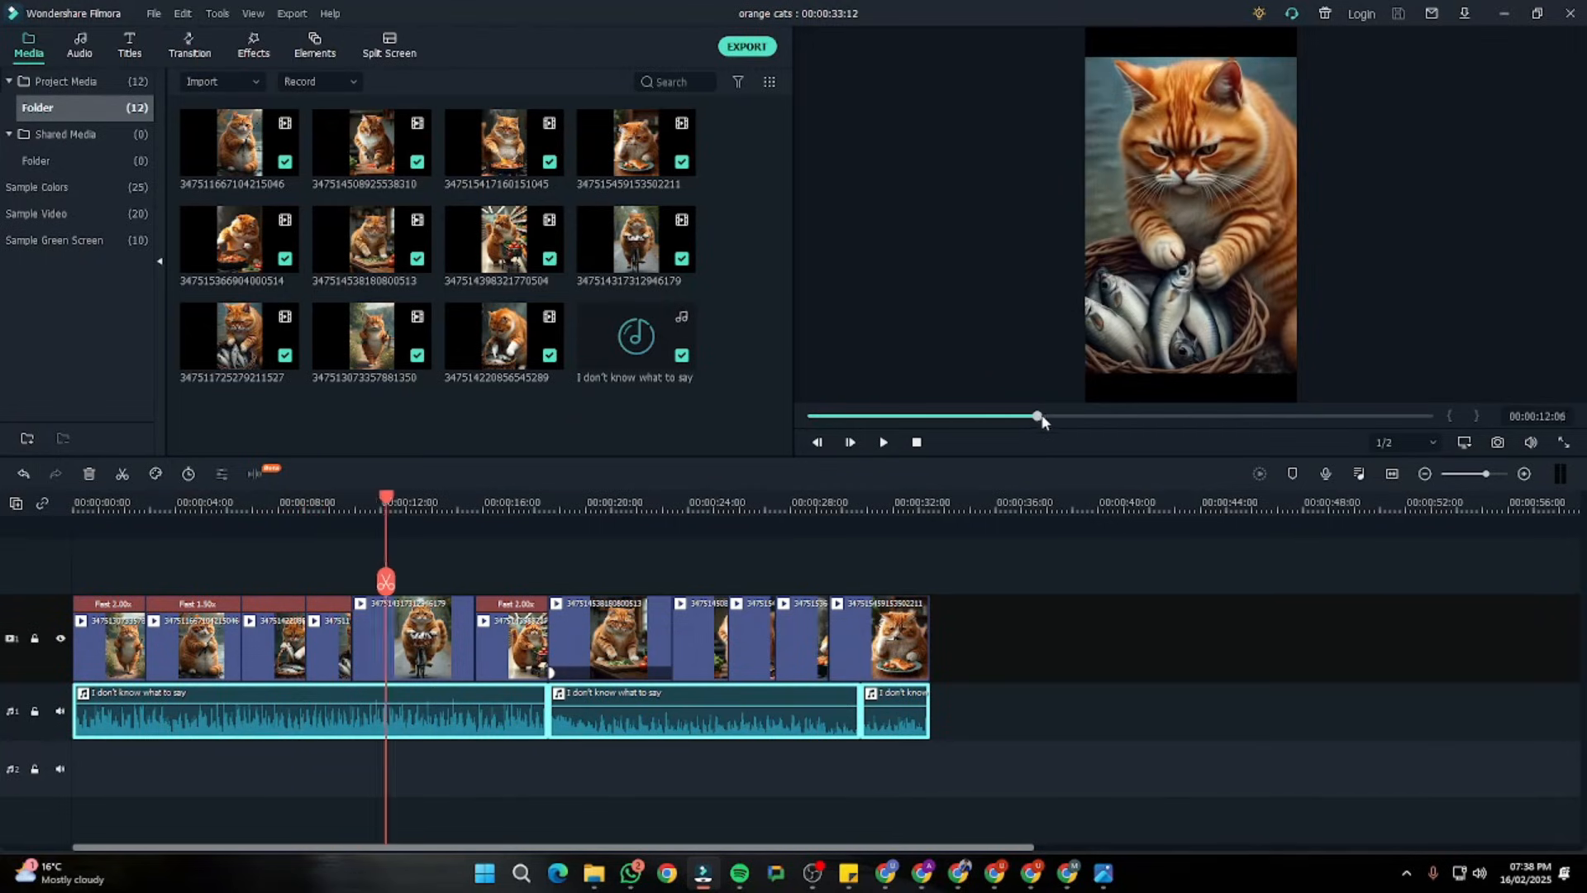